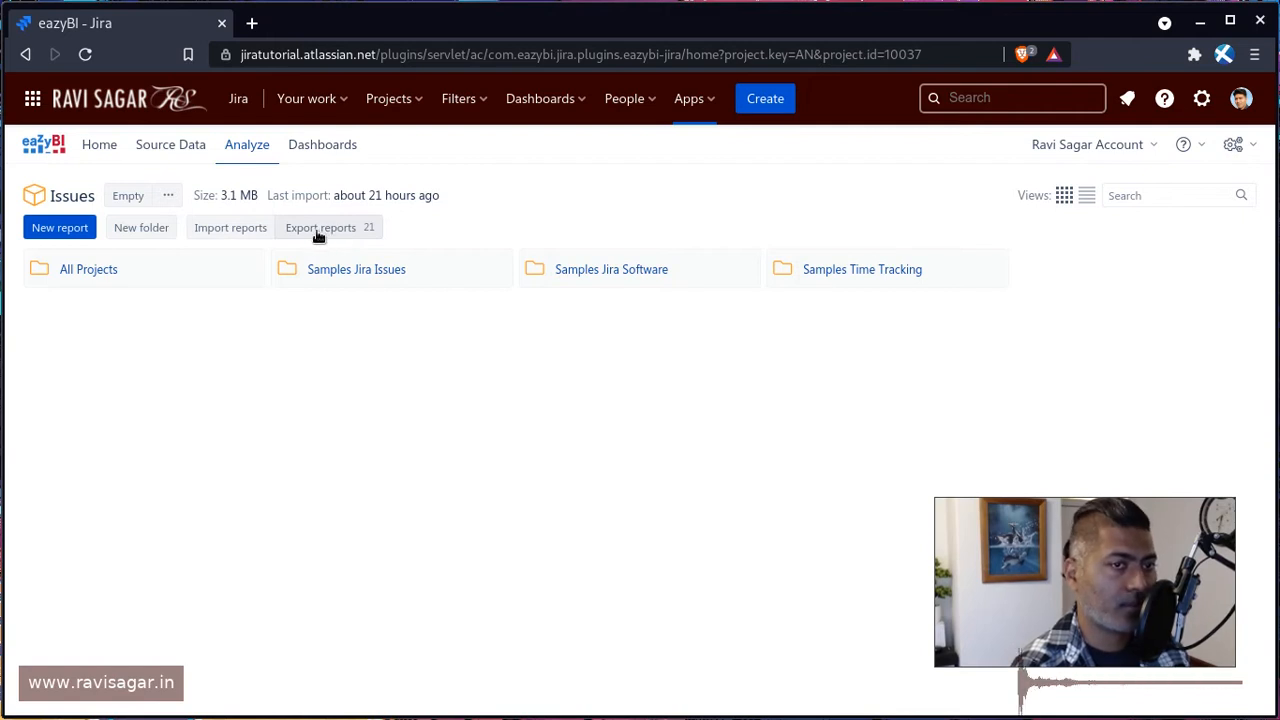
- Review the report definitions export and close it without copying anything
left_click(320, 227)
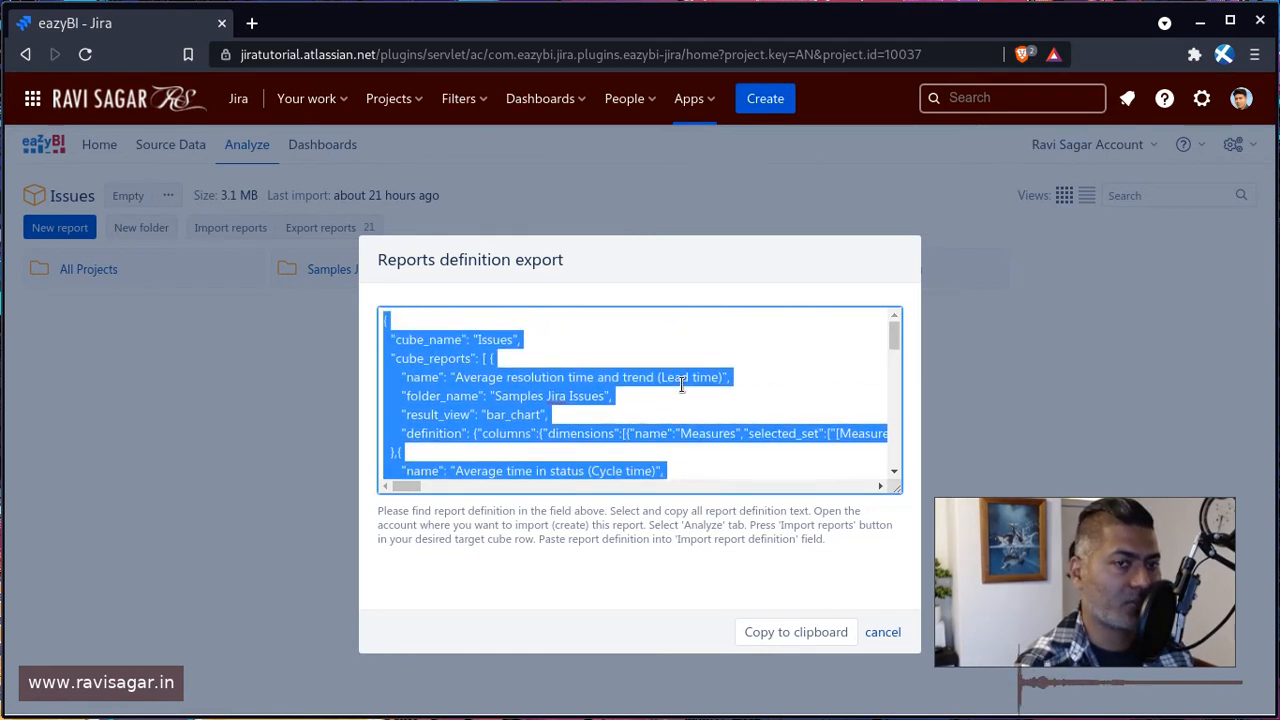
scroll("down", 3)
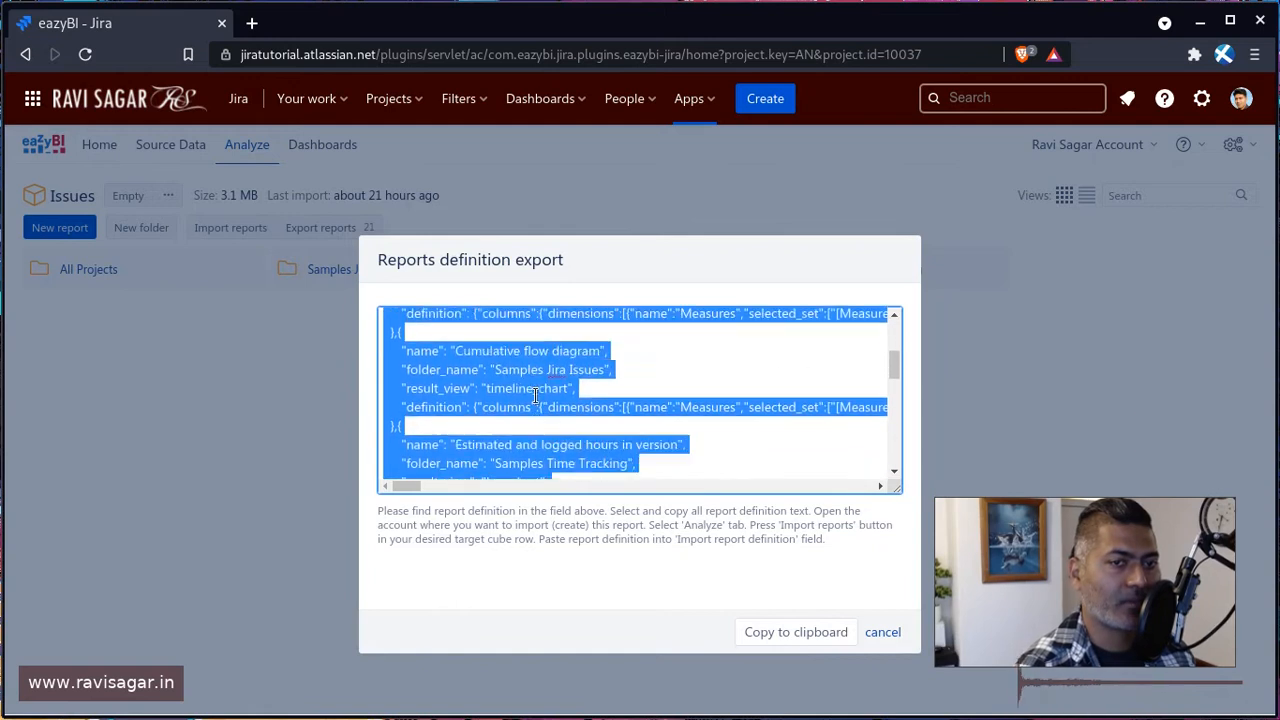
scroll("down", 3)
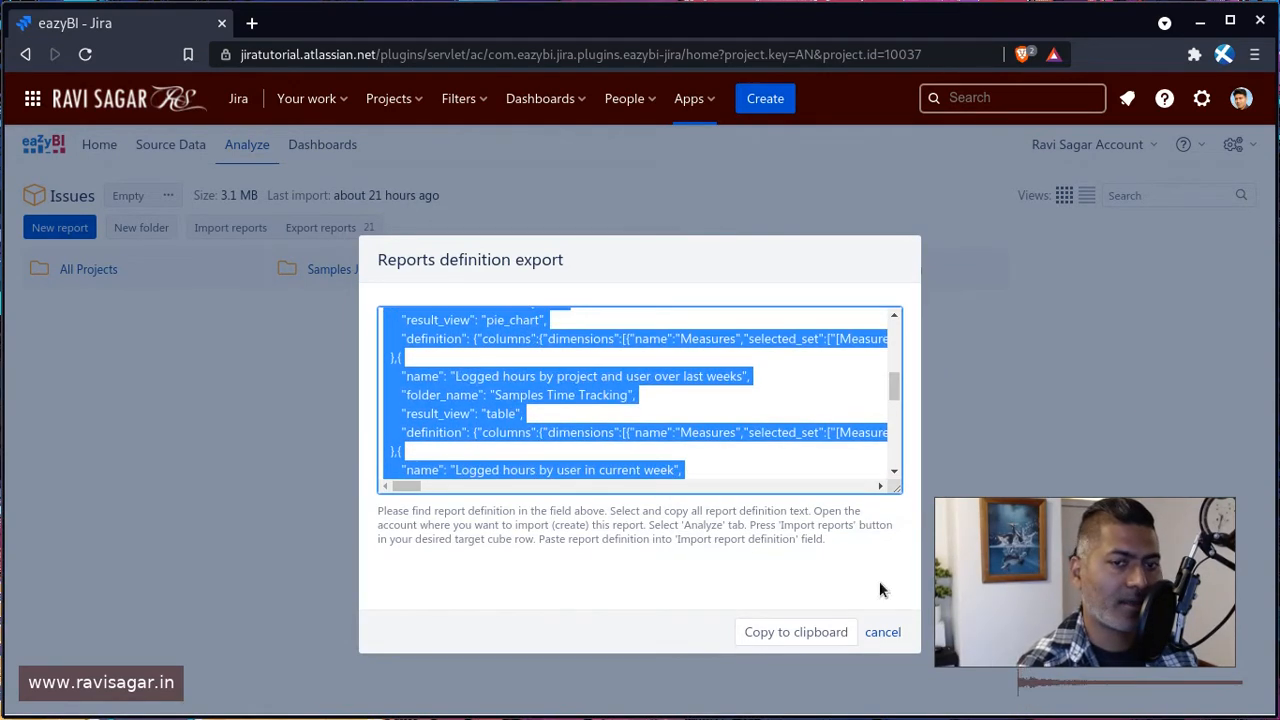
left_click(882, 631)
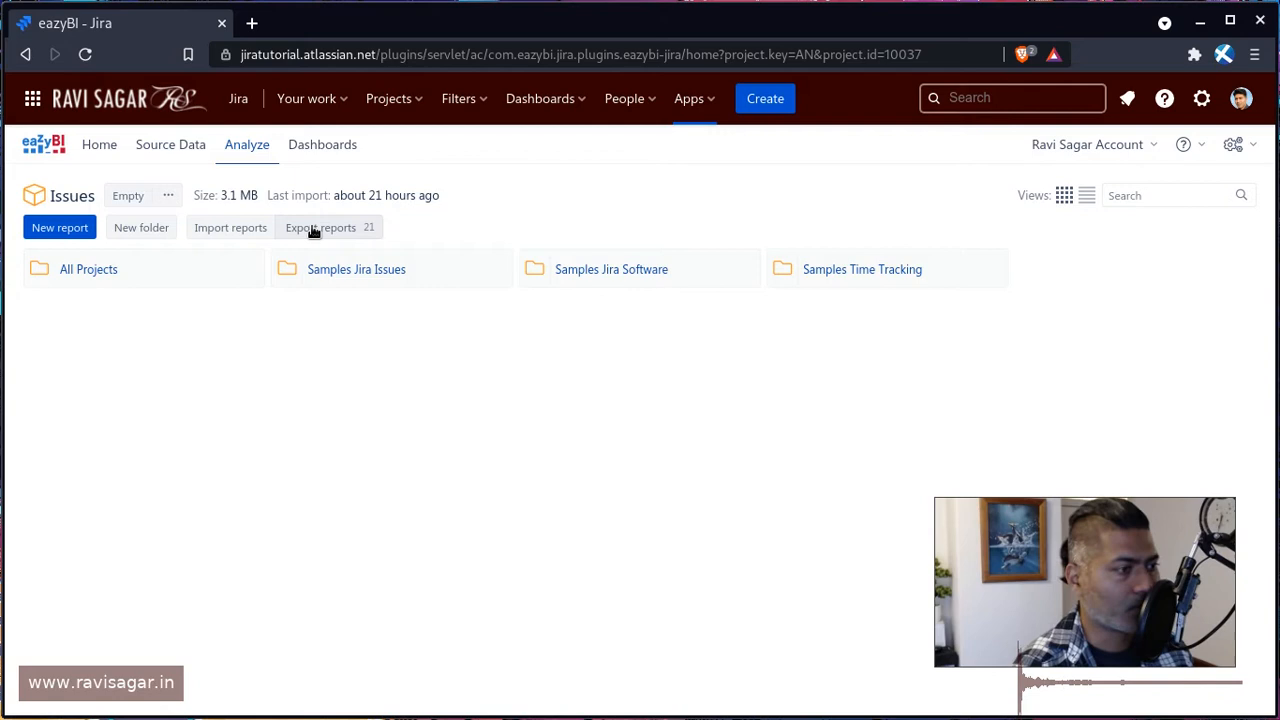
mouse_move(630, 269)
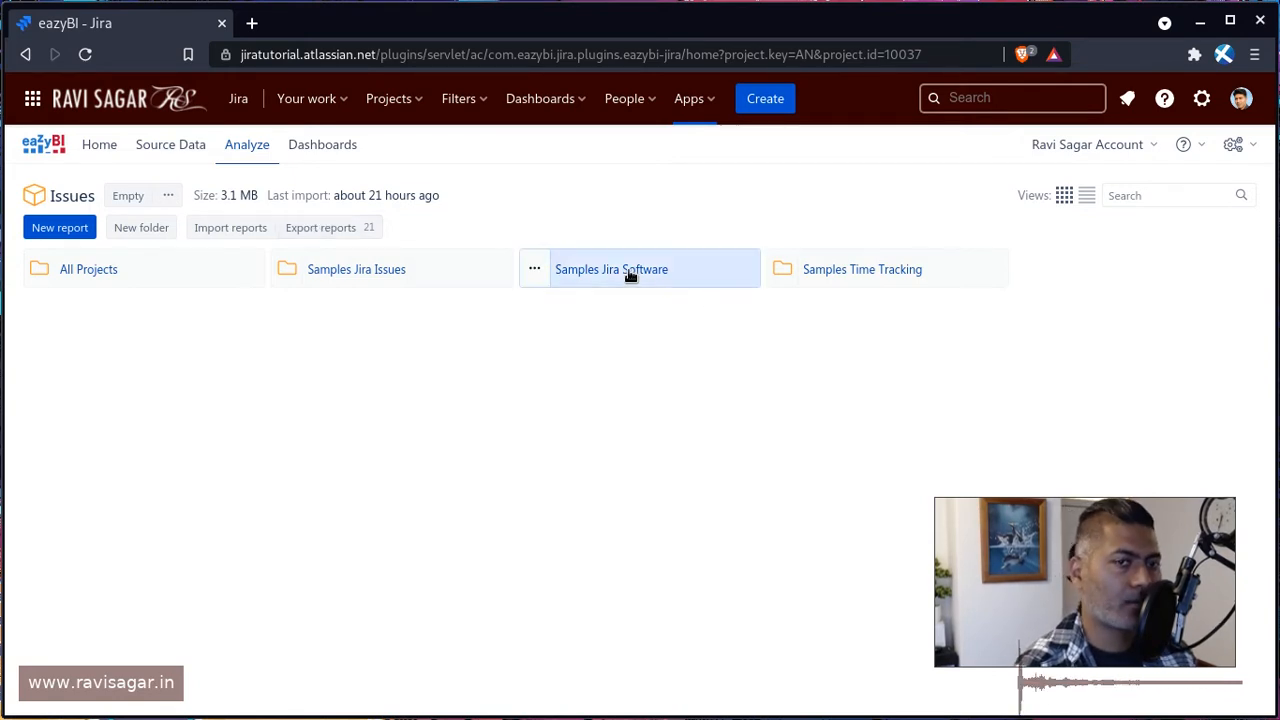
- Show the Sprint story points burn-down report from the Samples Jira Software folder
left_click(611, 269)
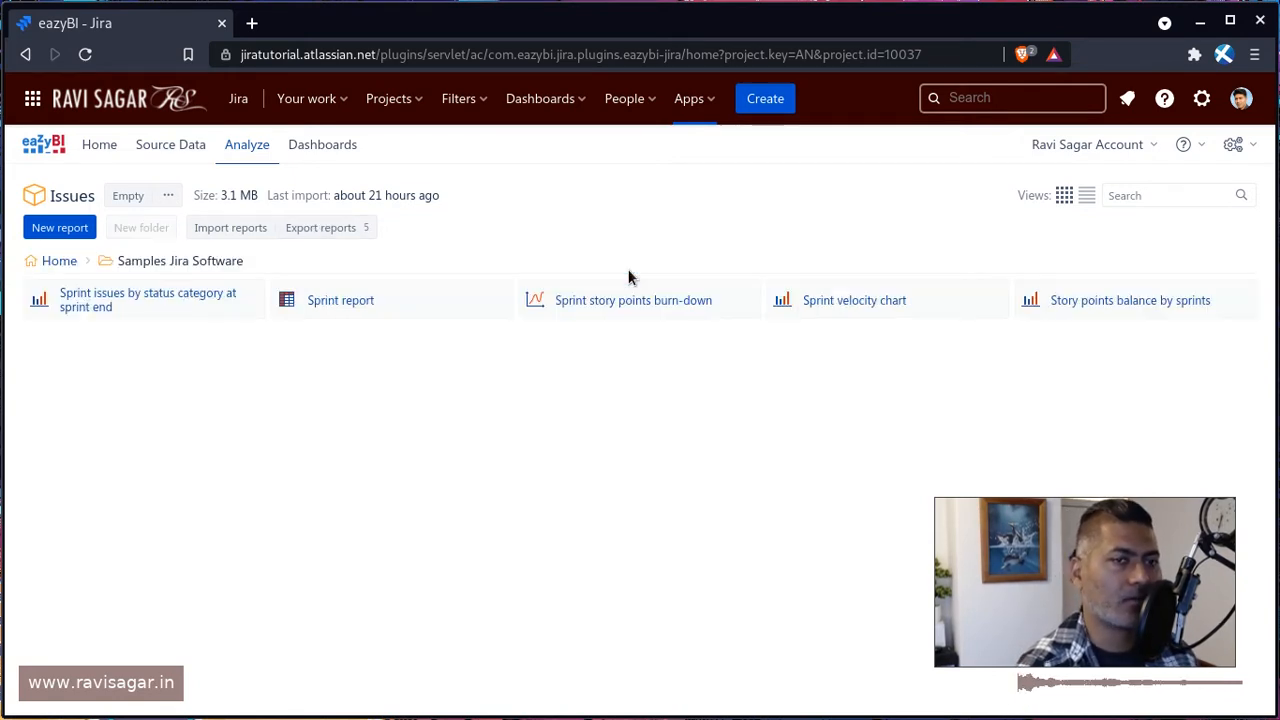
mouse_move(633, 300)
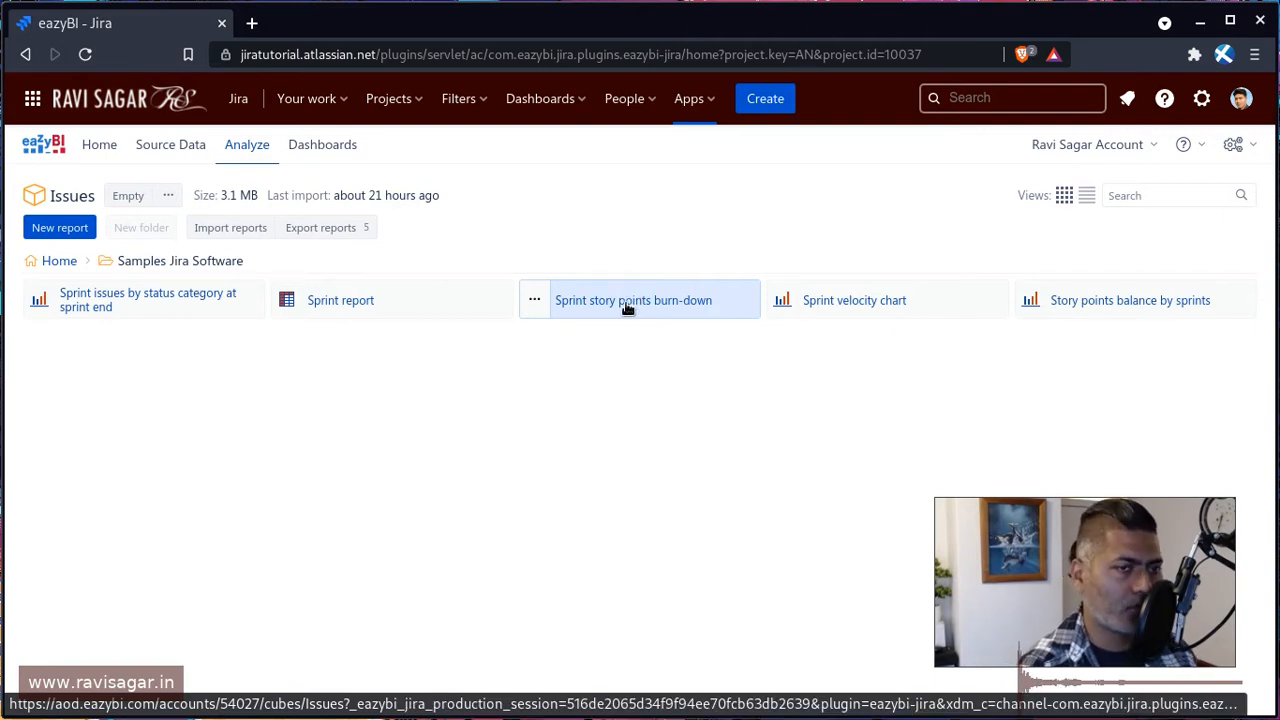
left_click(633, 300)
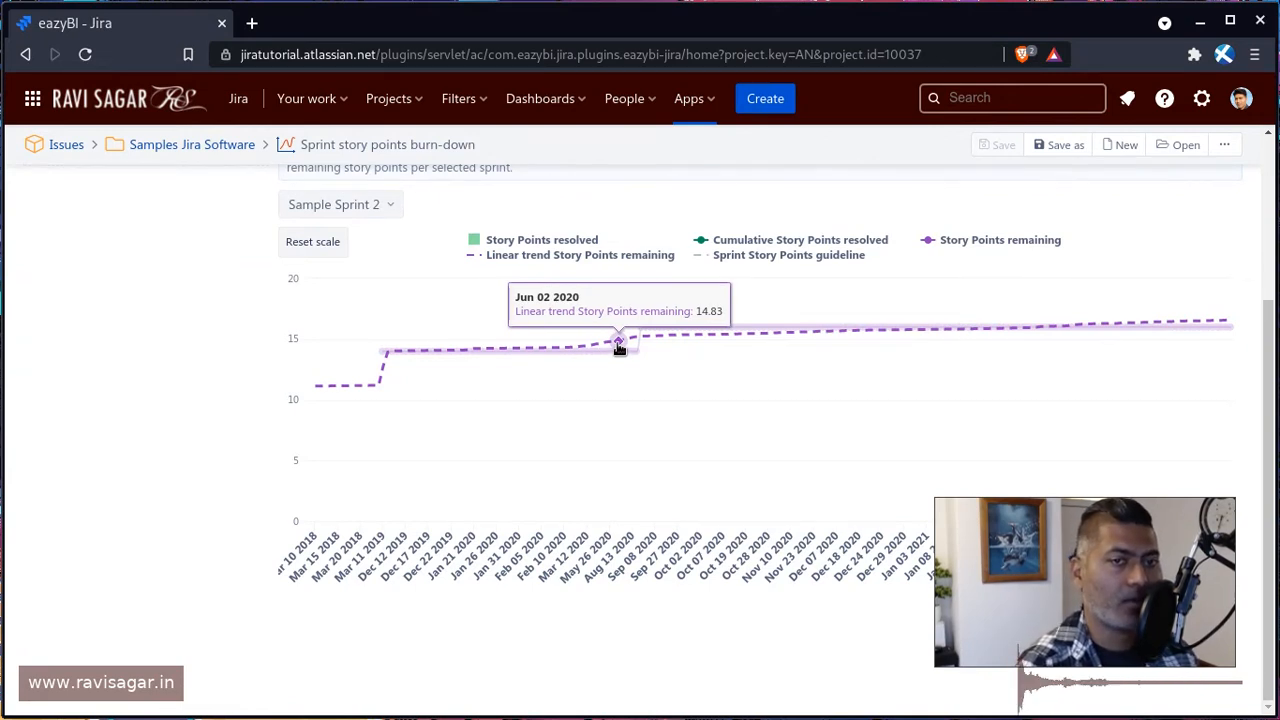
mouse_move(627, 335)
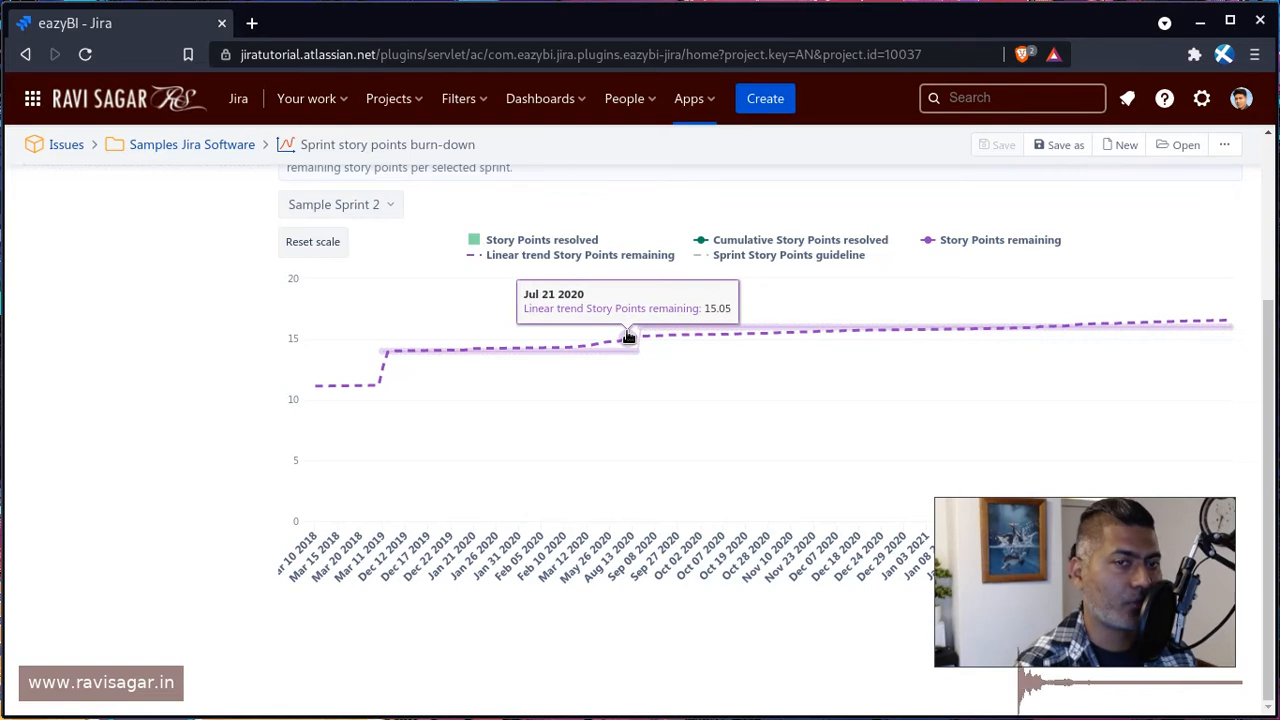
mouse_move(648, 332)
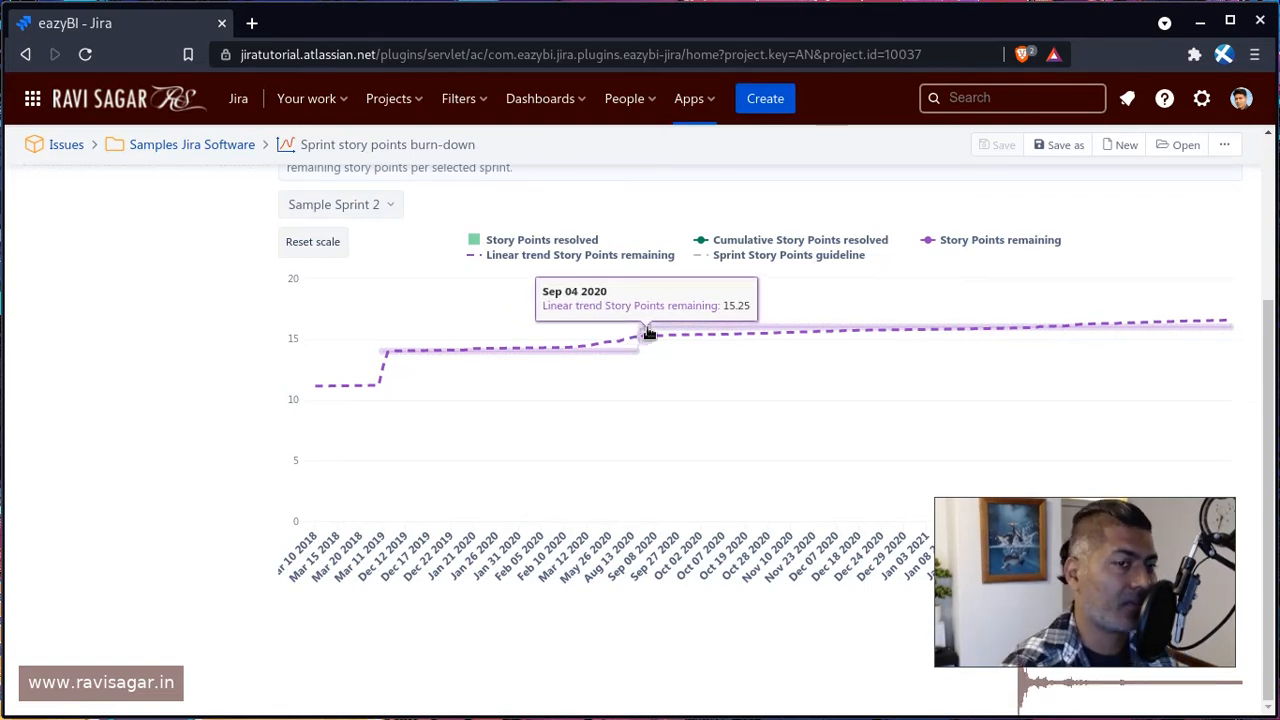
mouse_move(640, 335)
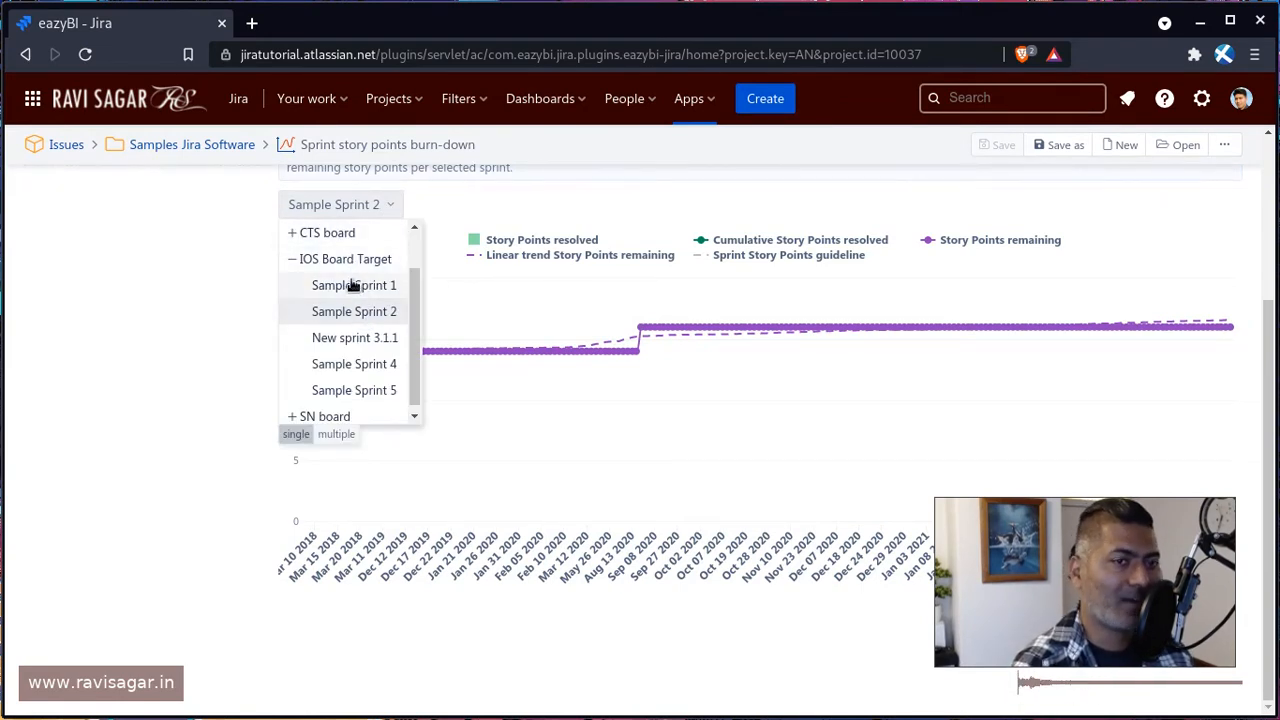
mouse_move(354, 285)
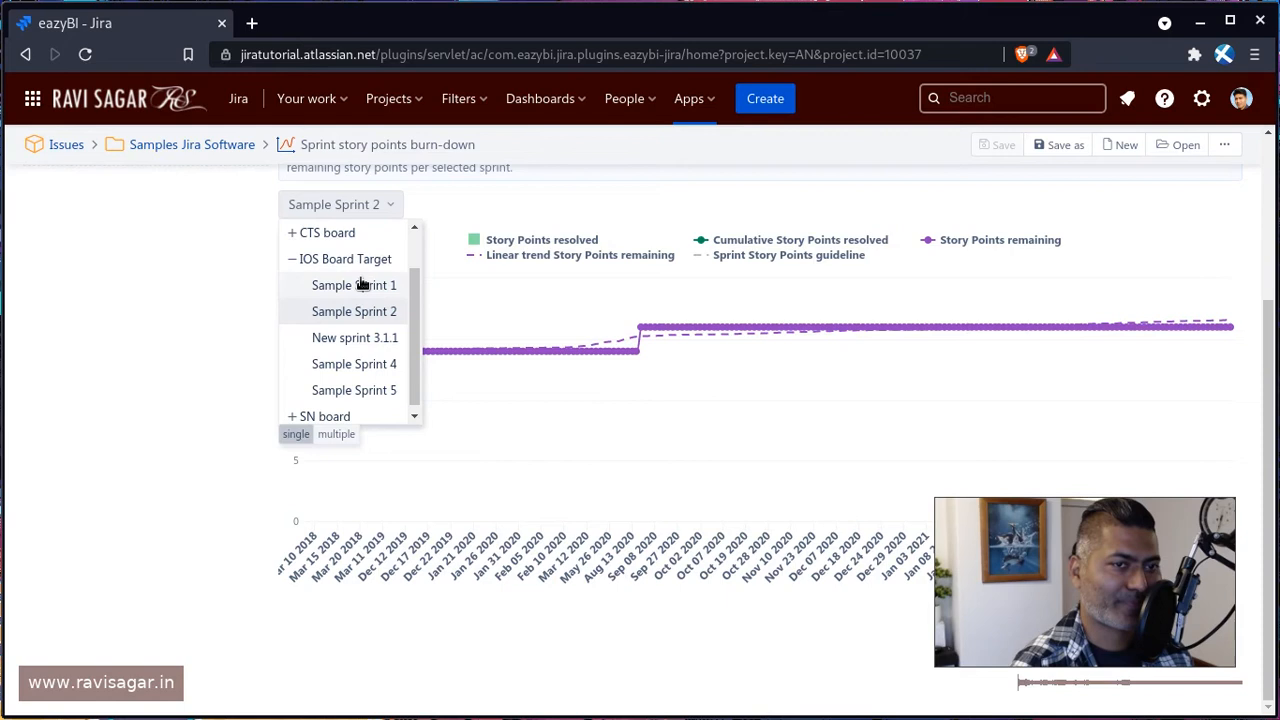
left_click(354, 285)
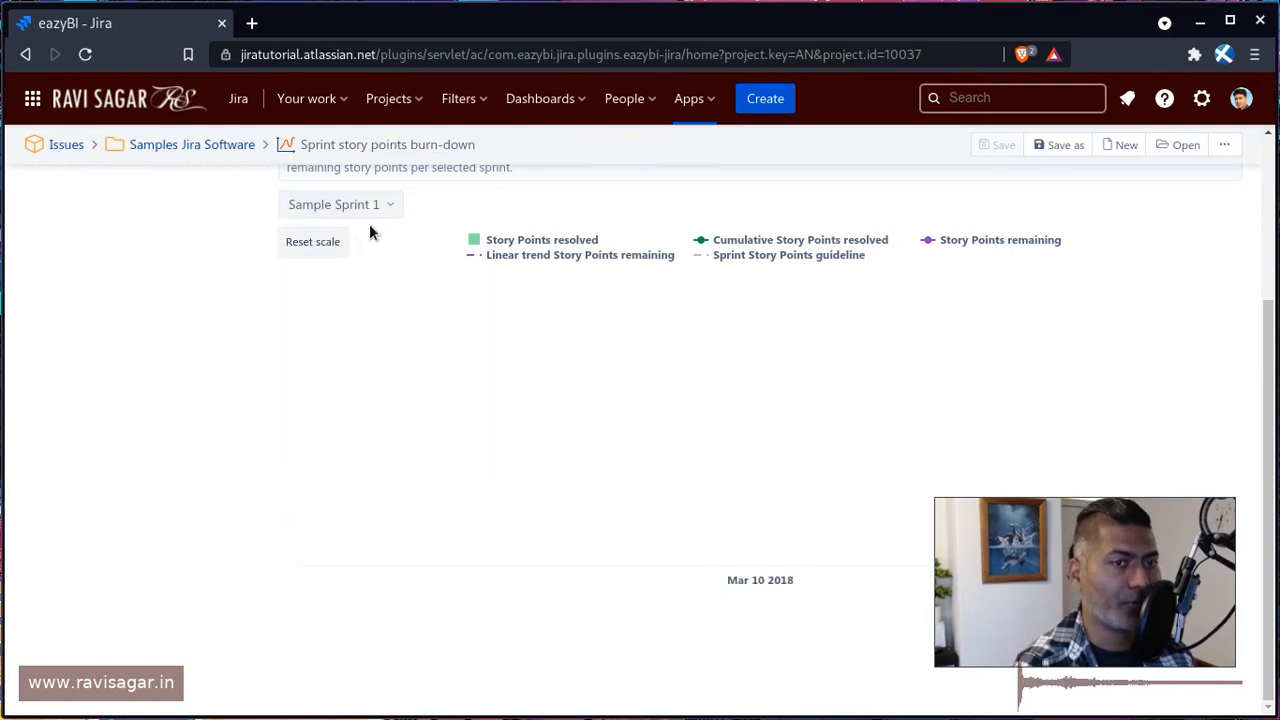
left_click(340, 204)
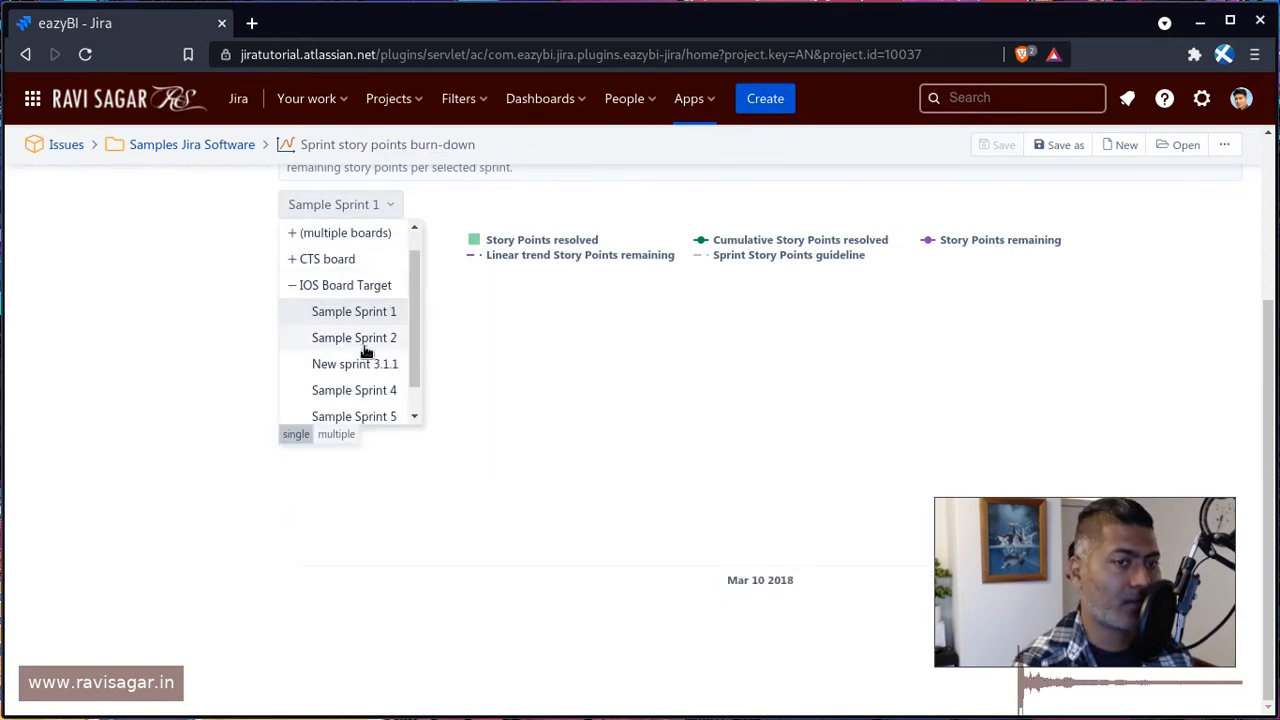
left_click(354, 337)
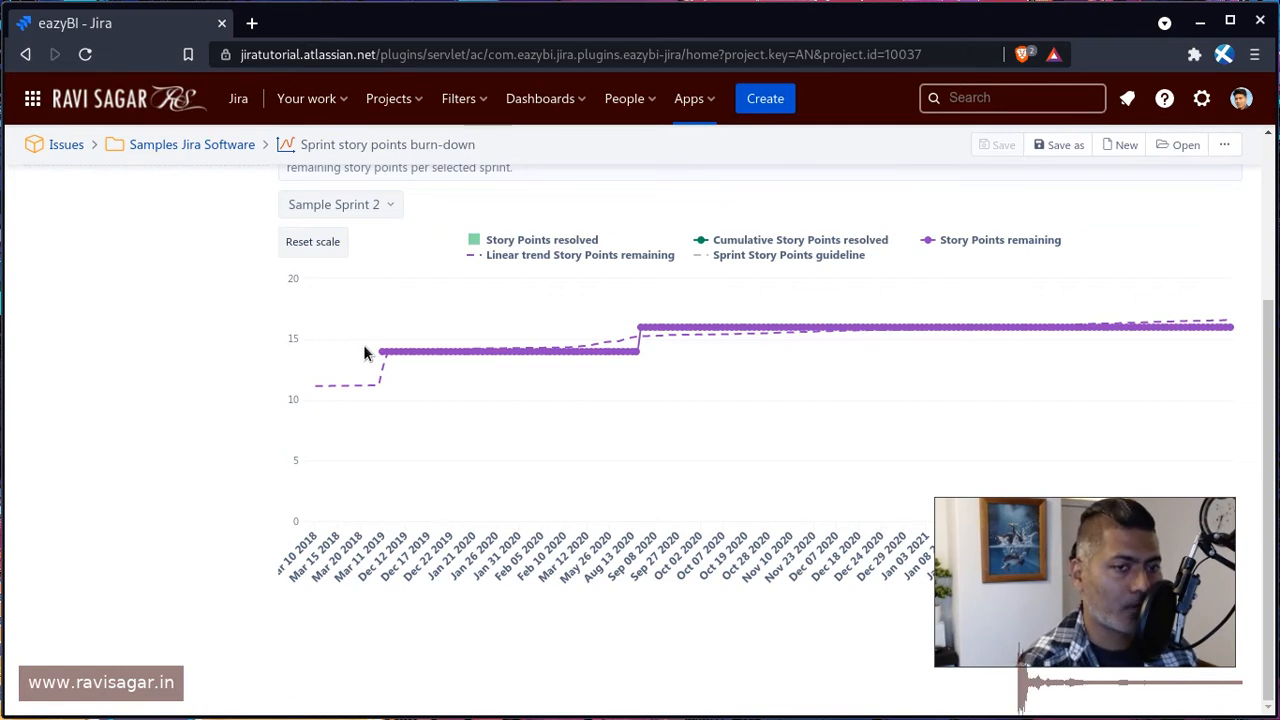
mouse_move(445, 368)
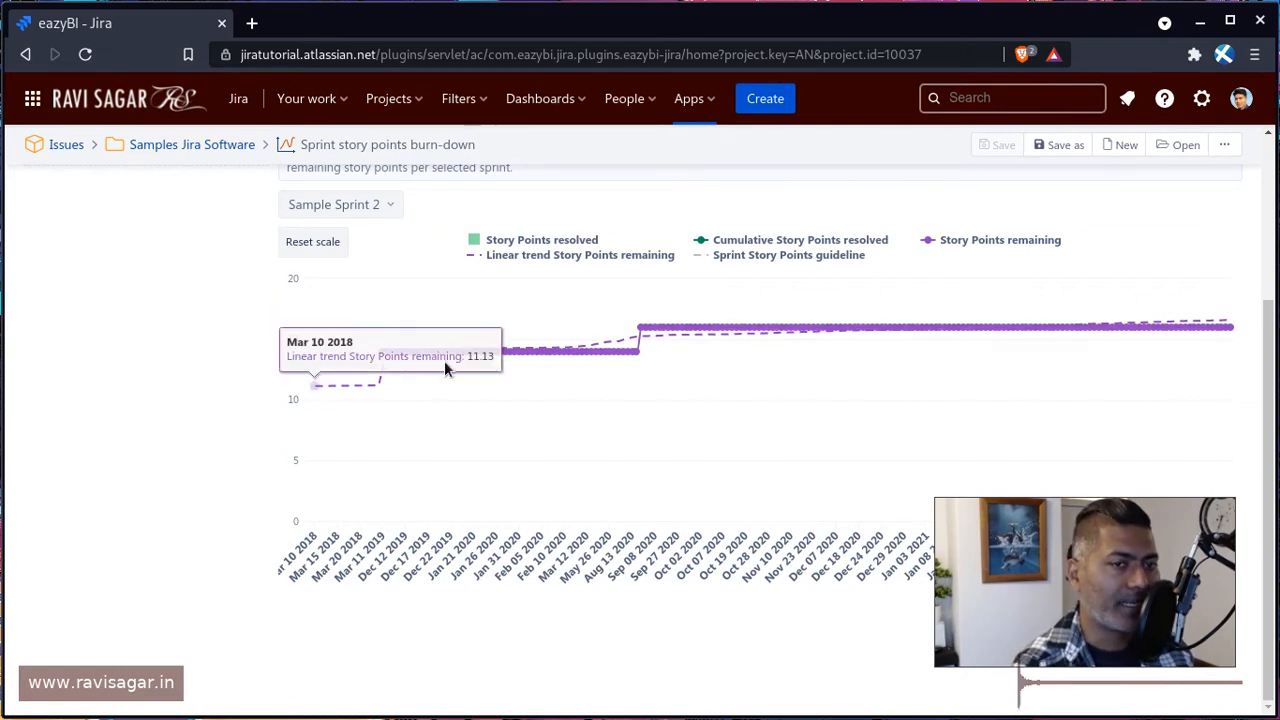
scroll("up", 3)
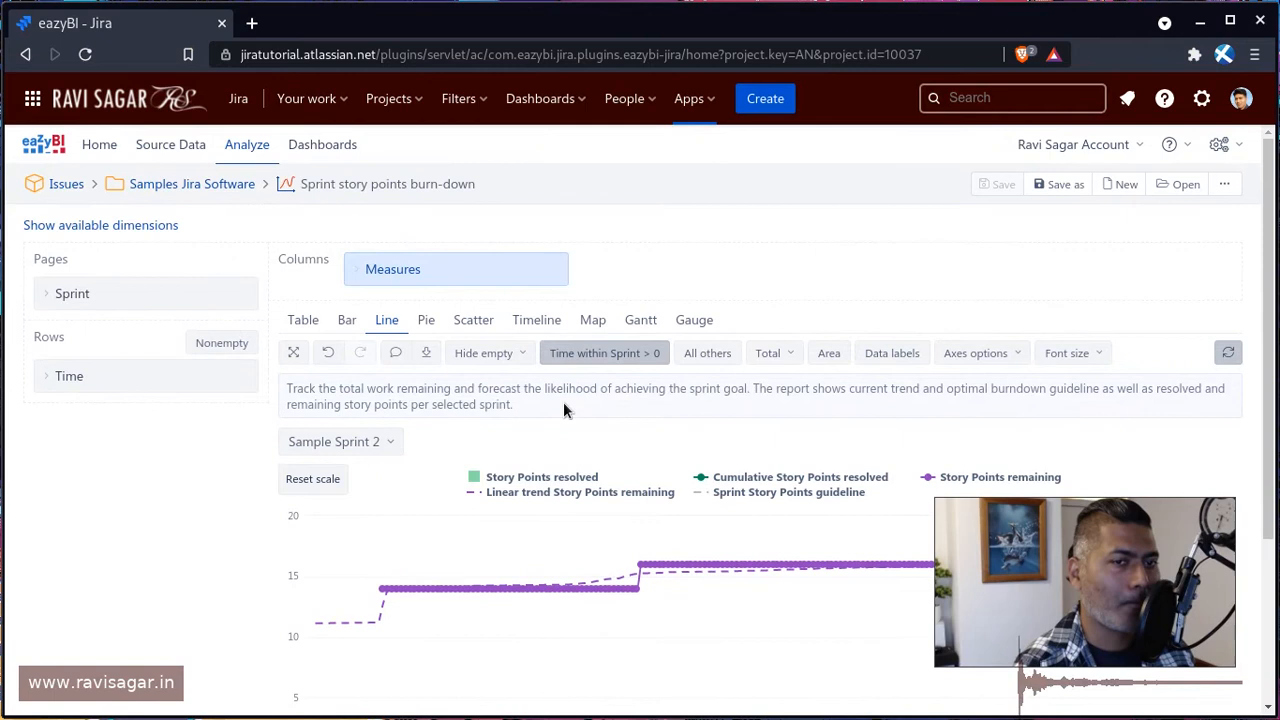
mouse_move(540, 399)
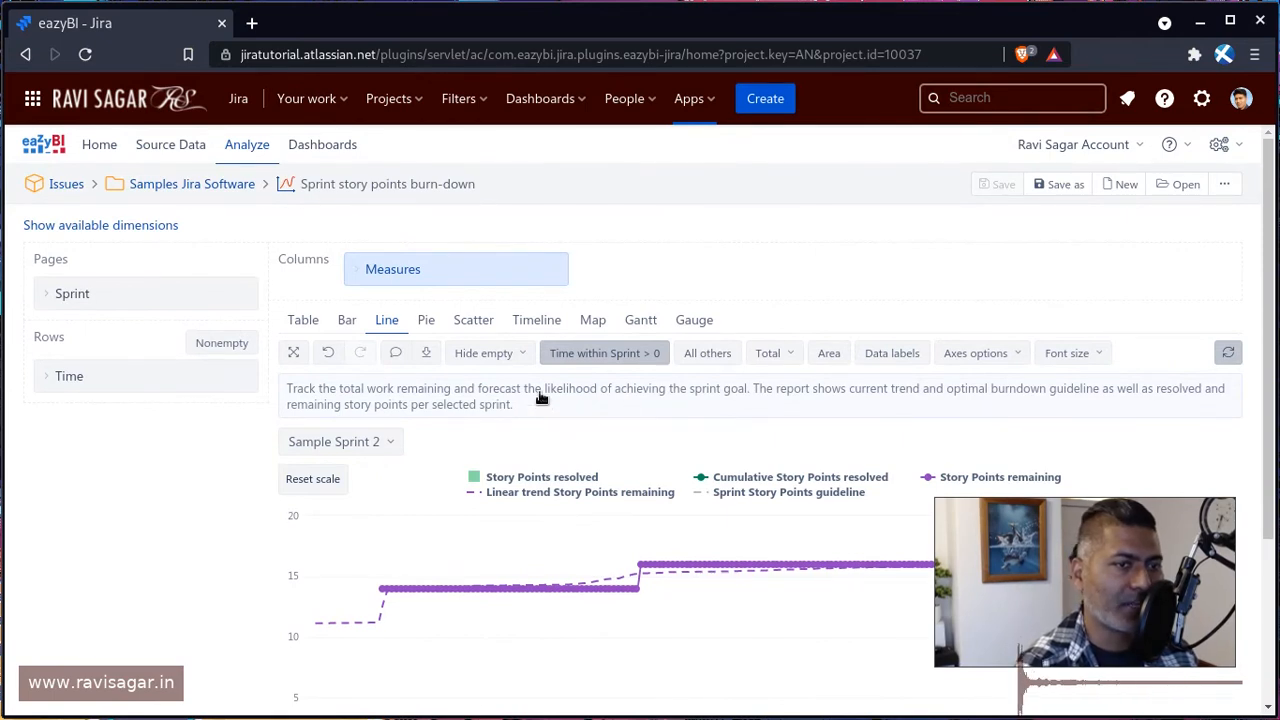
mouse_move(415, 422)
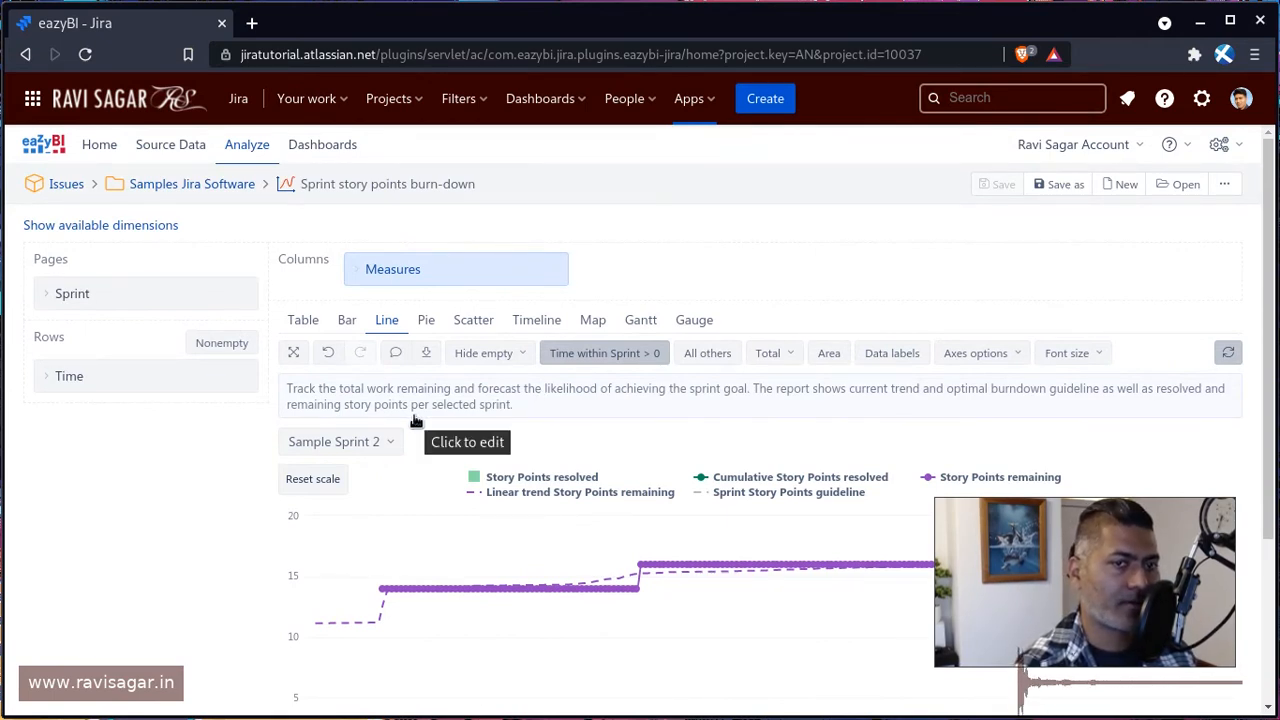
mouse_move(60, 376)
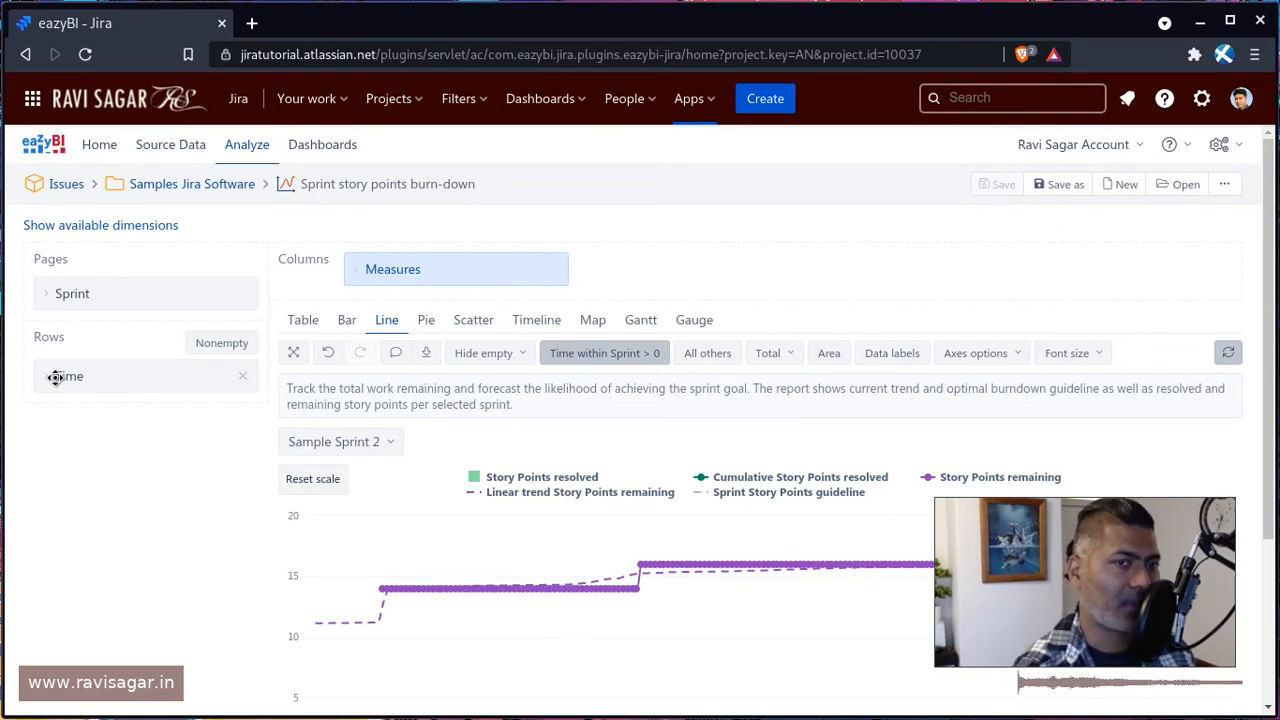
left_click(66, 376)
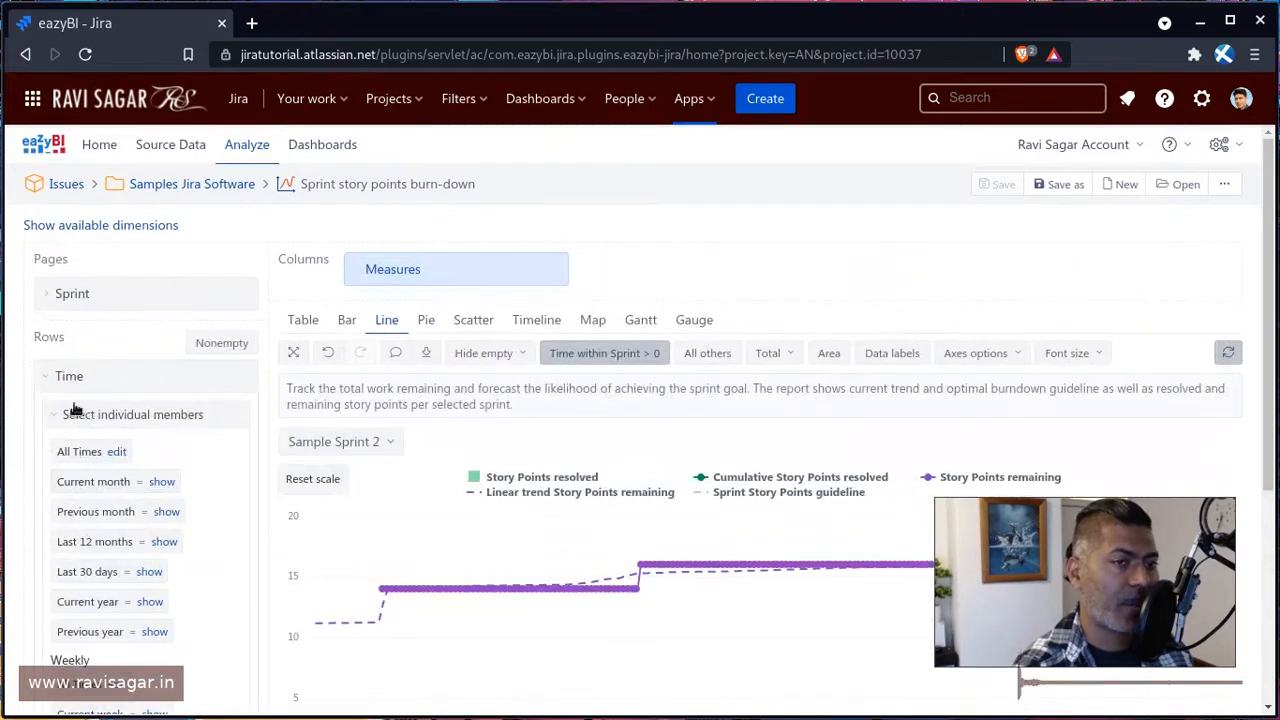
left_click(69, 375)
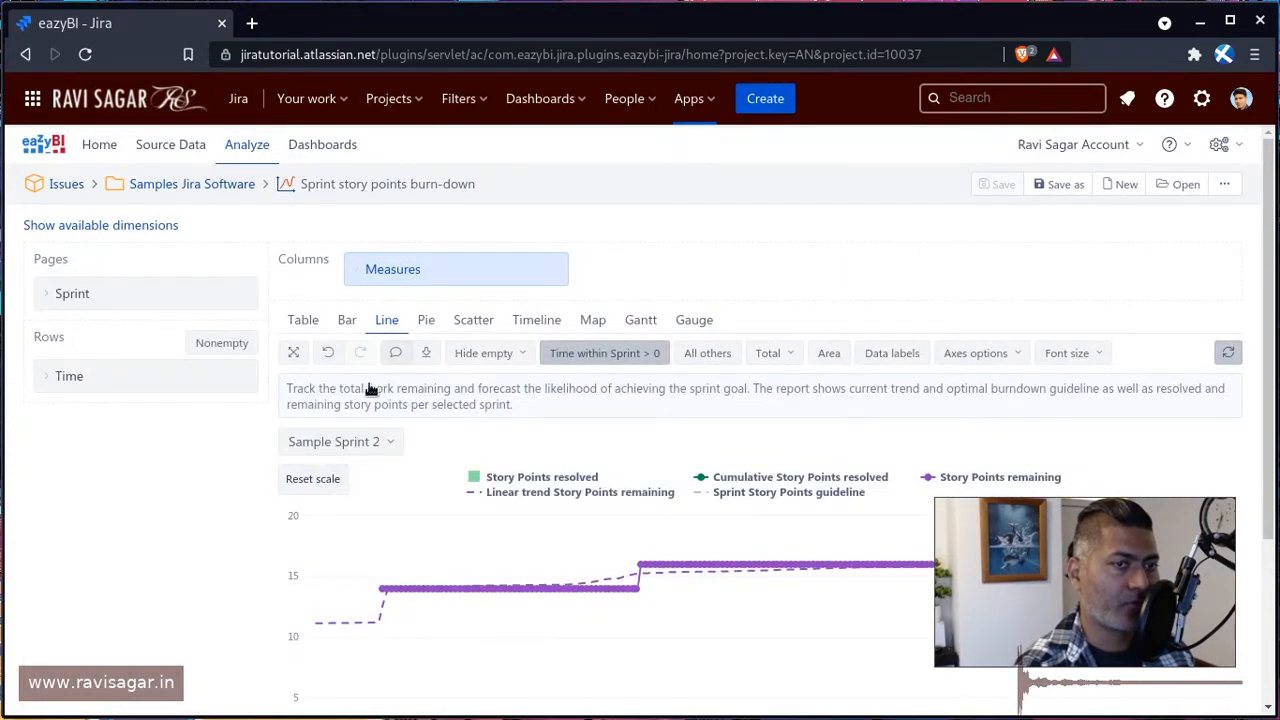
mouse_move(388, 565)
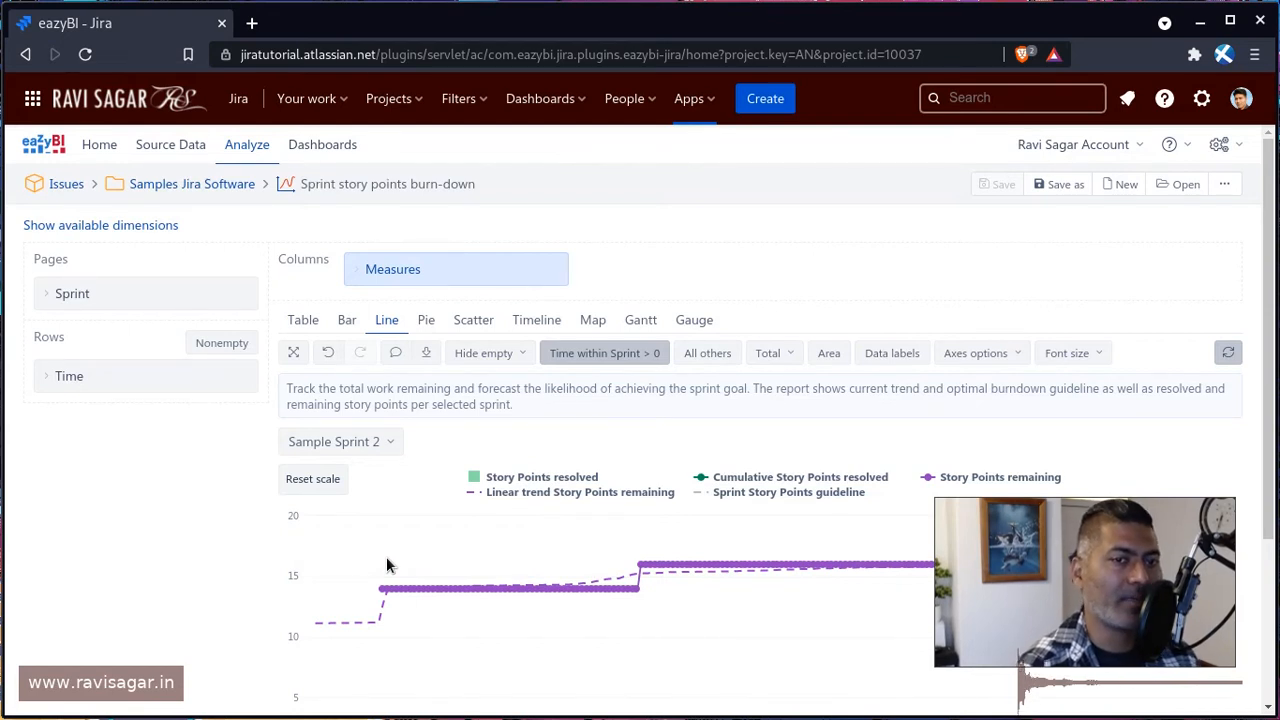
mouse_move(347, 330)
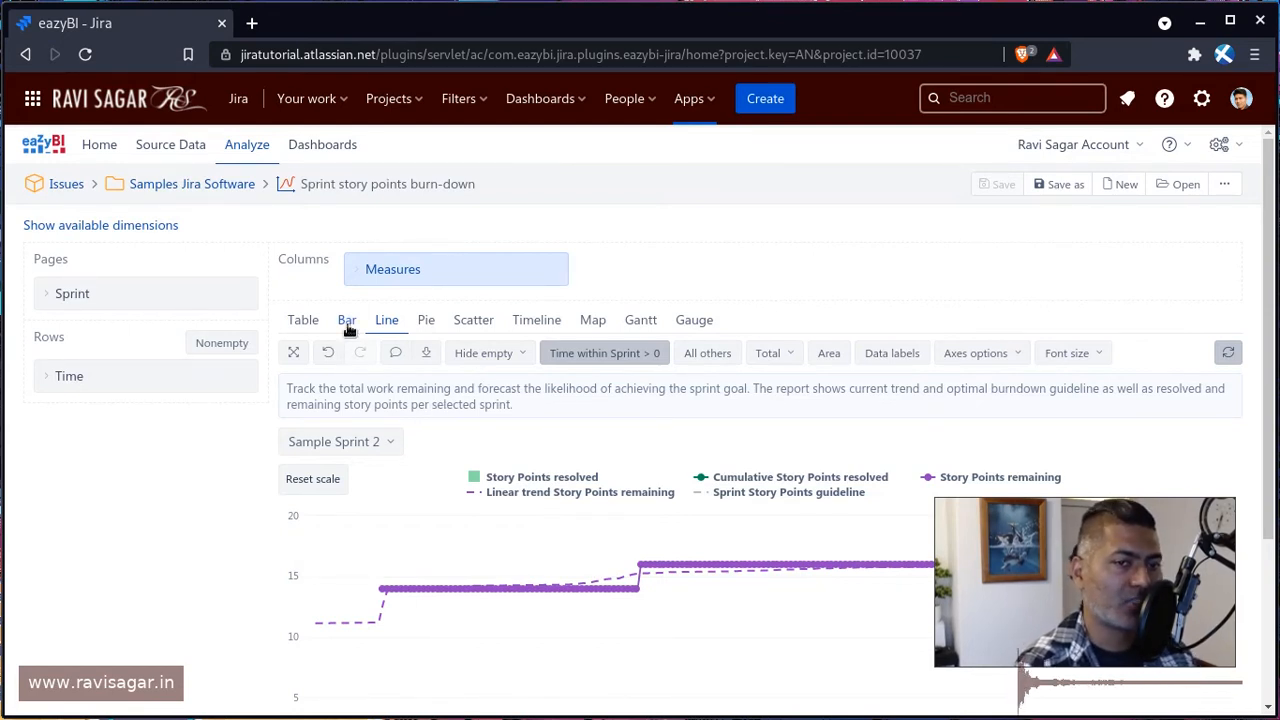
- Show the burn-down report as a timeline chart
scroll("down", 3)
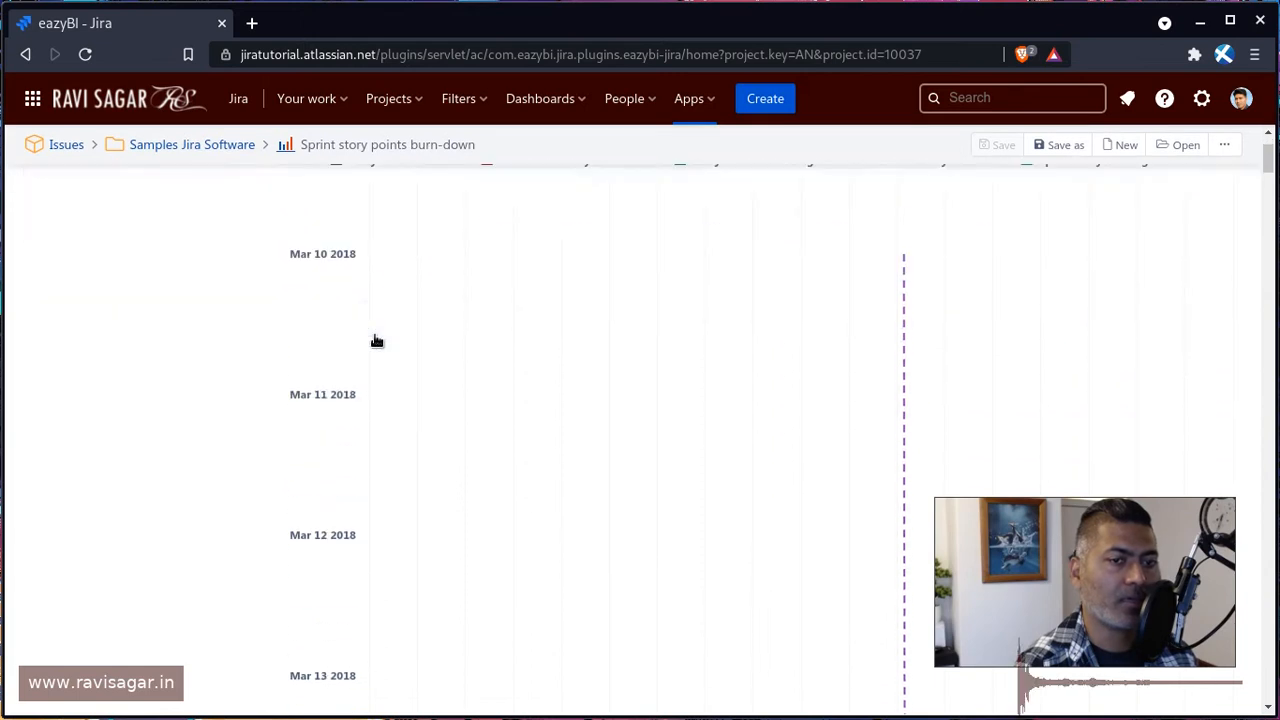
scroll("up", 3)
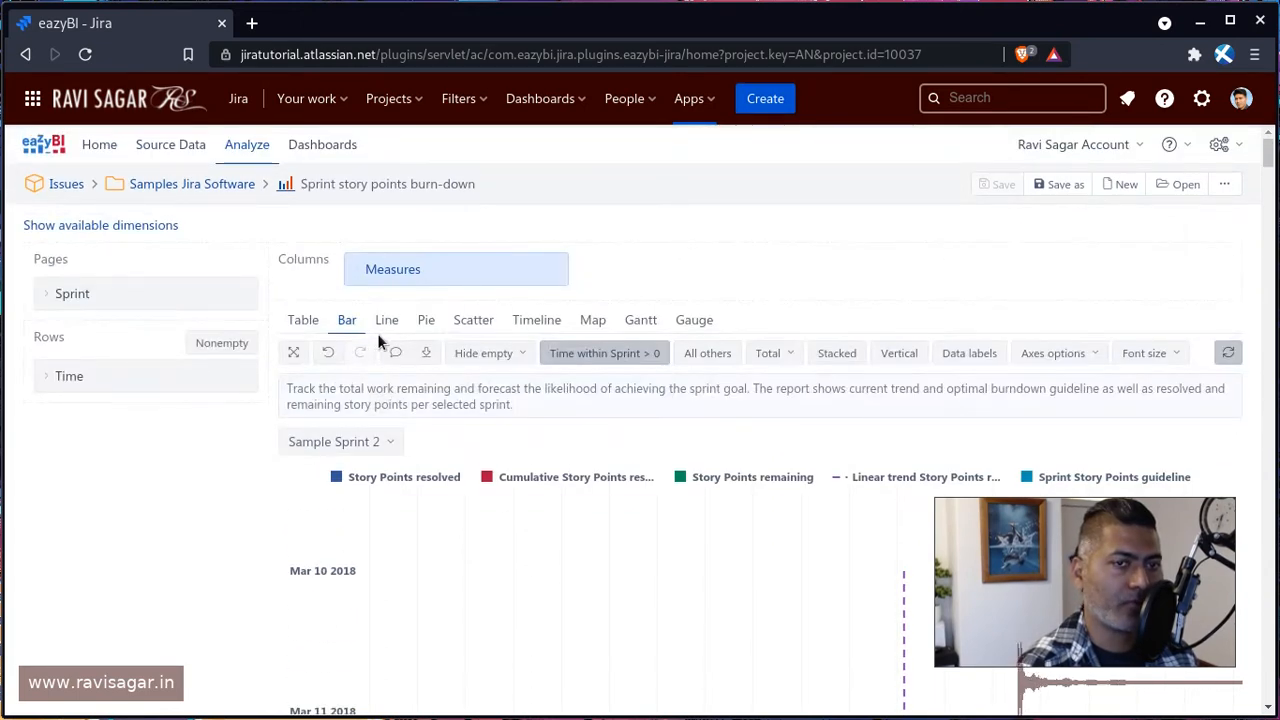
left_click(536, 319)
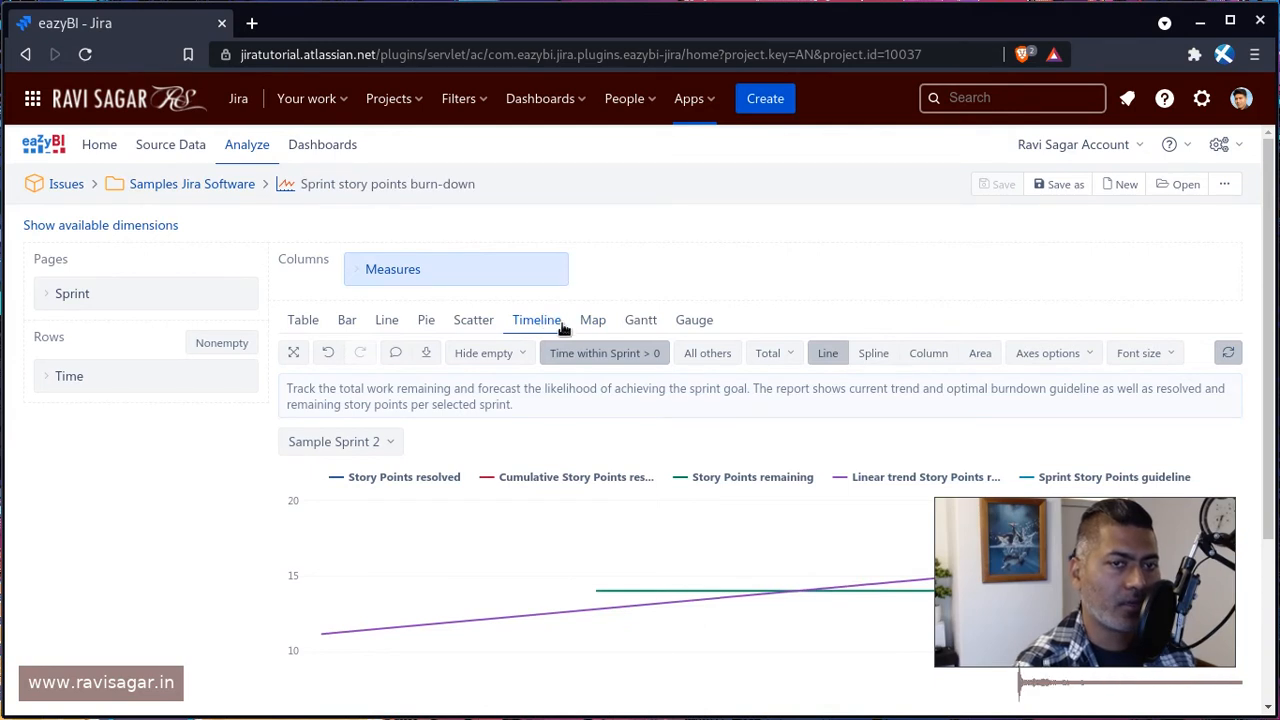
scroll("down", 3)
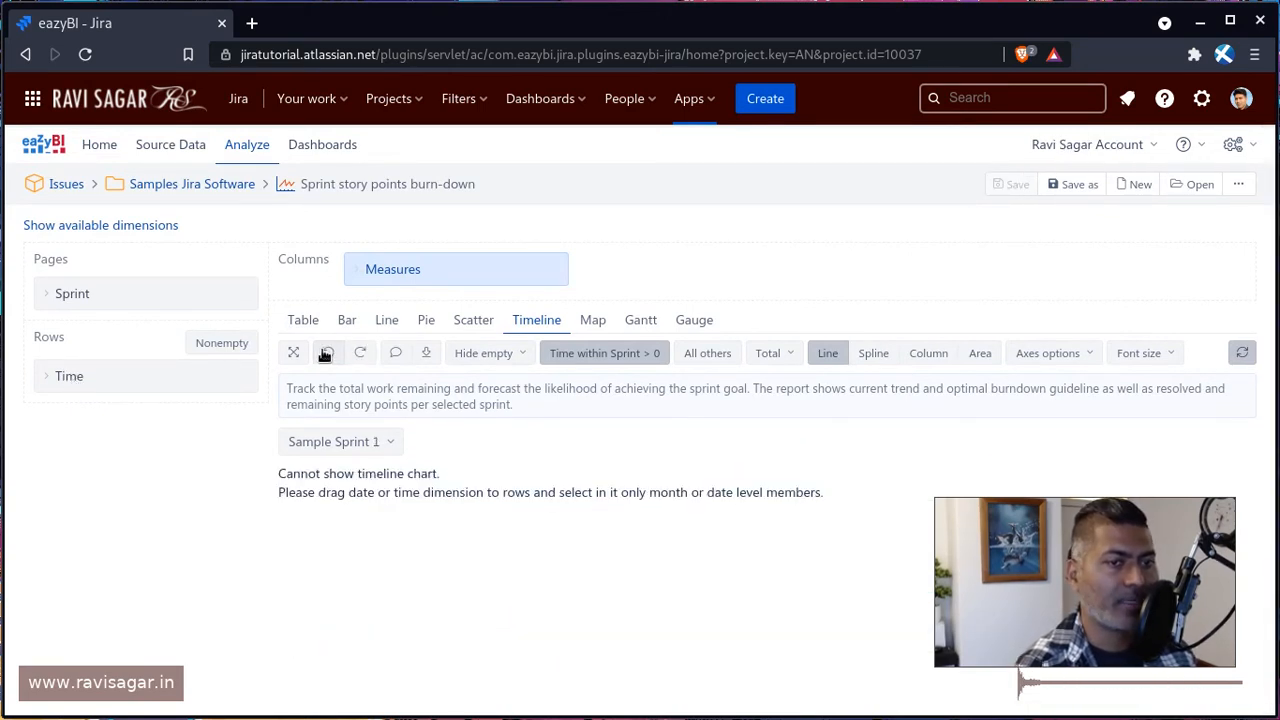
- Undo back to Sample Sprint 2 and draw the timeline with smooth spline lines
left_click(334, 441)
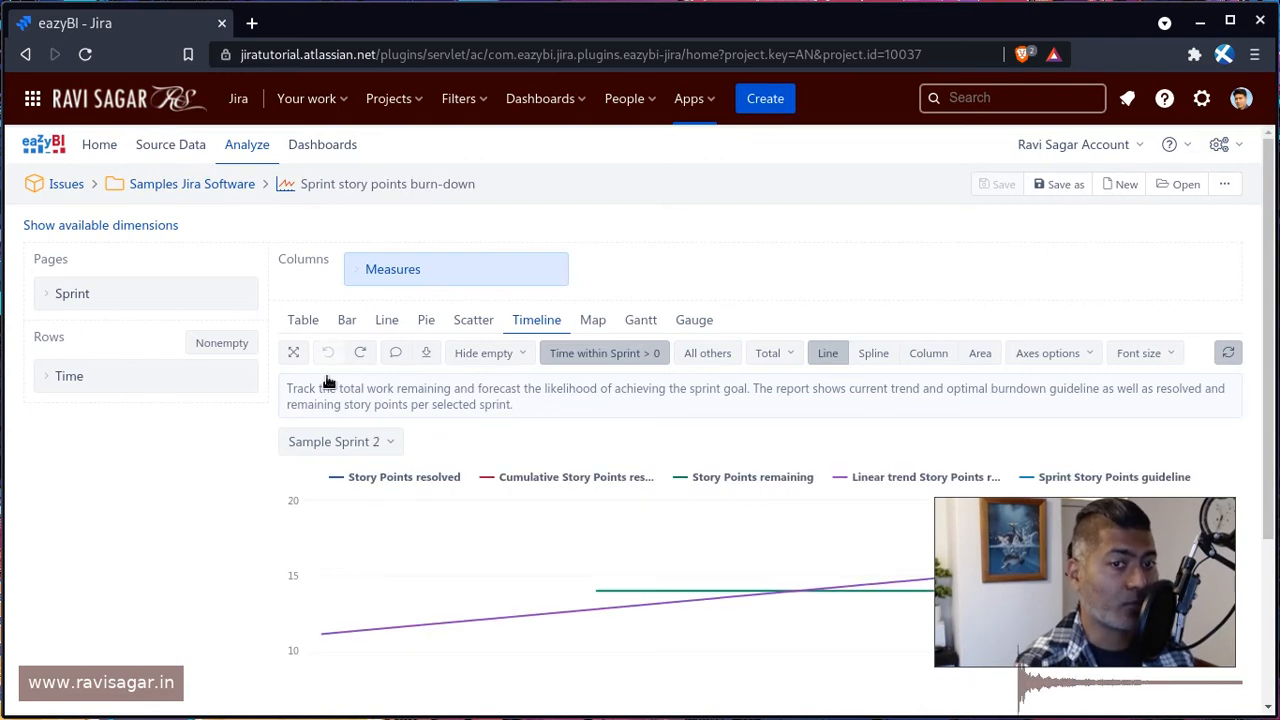
left_click(873, 353)
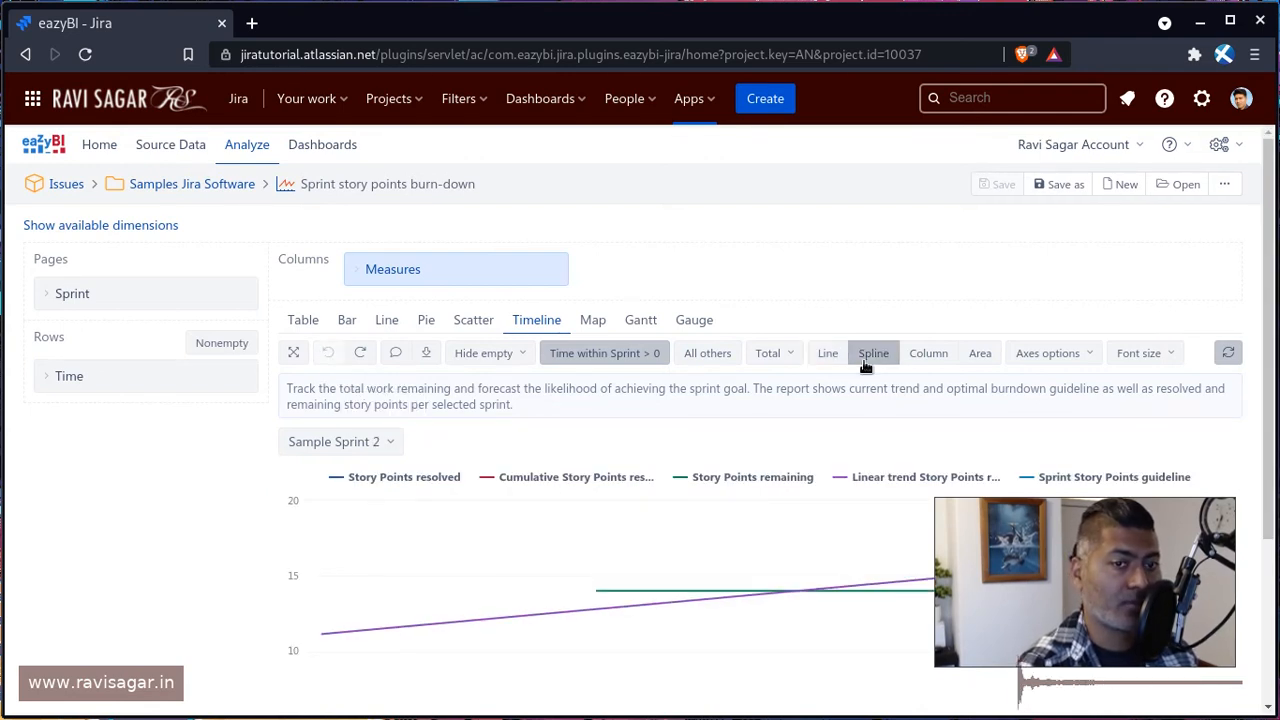
mouse_move(978, 322)
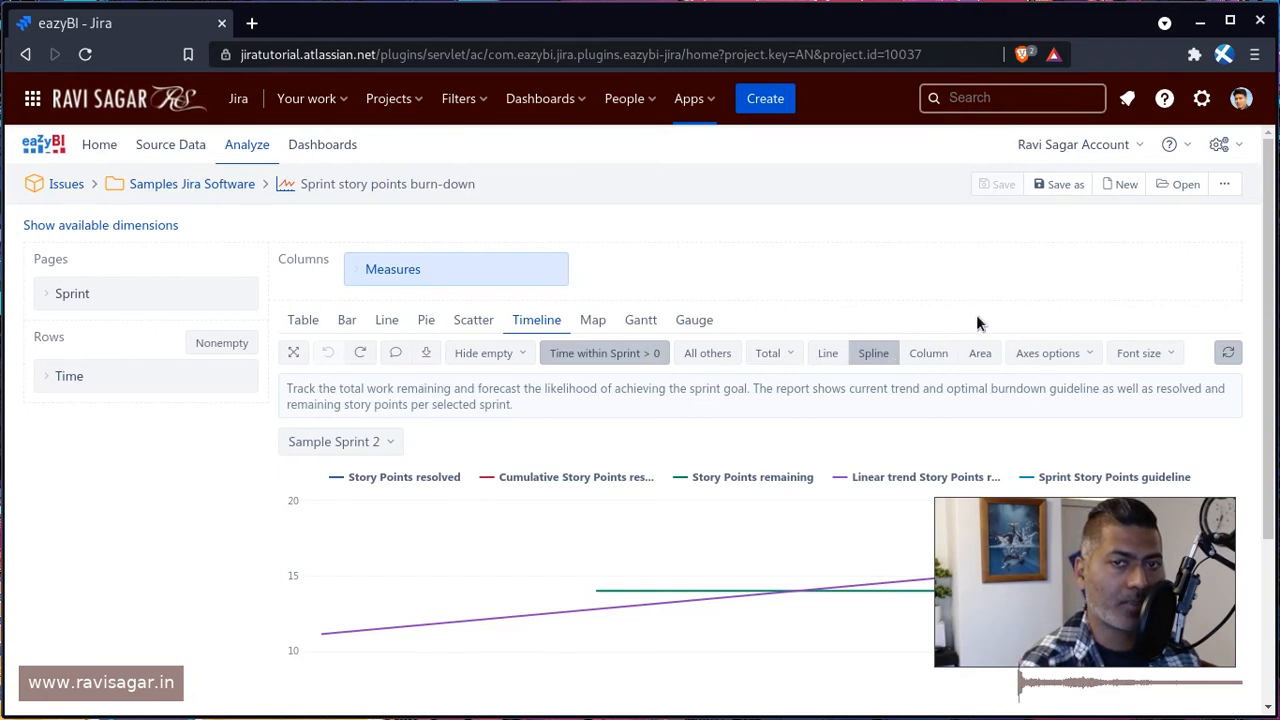
mouse_move(1170, 175)
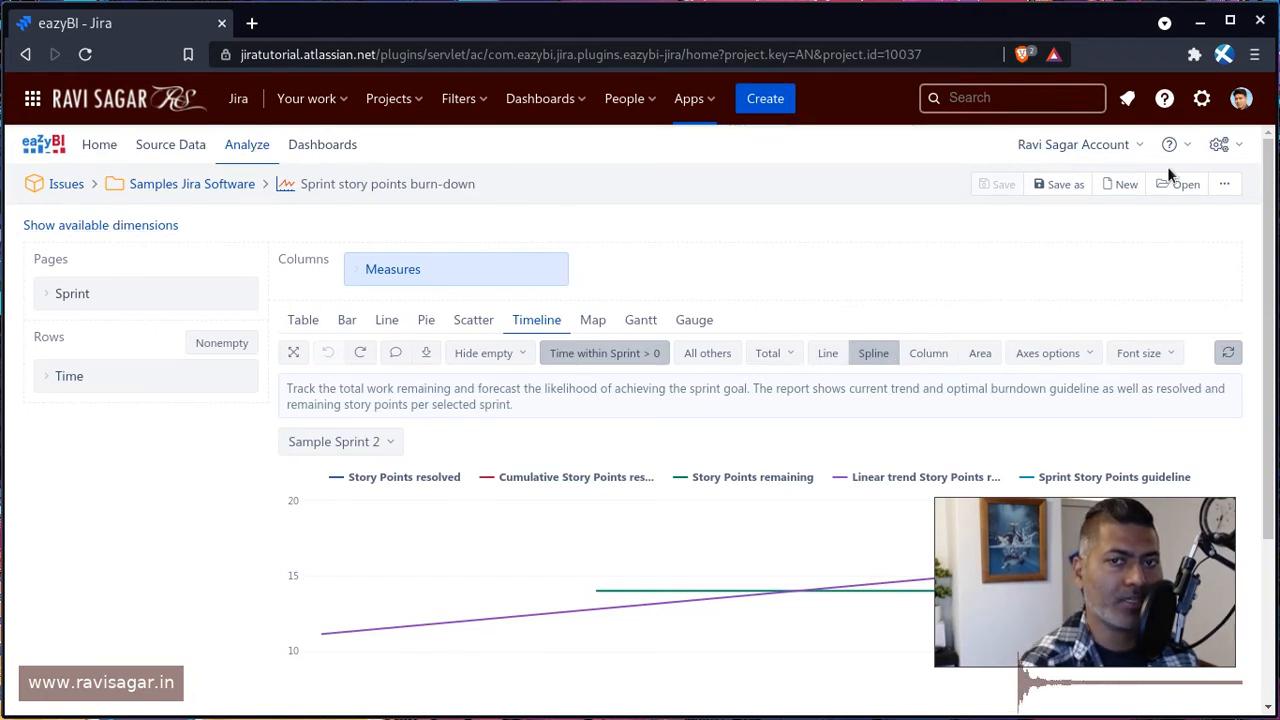
- Attempt Export definition, dismiss the unsaved-report error and reload the report via Analyze
left_click(1224, 184)
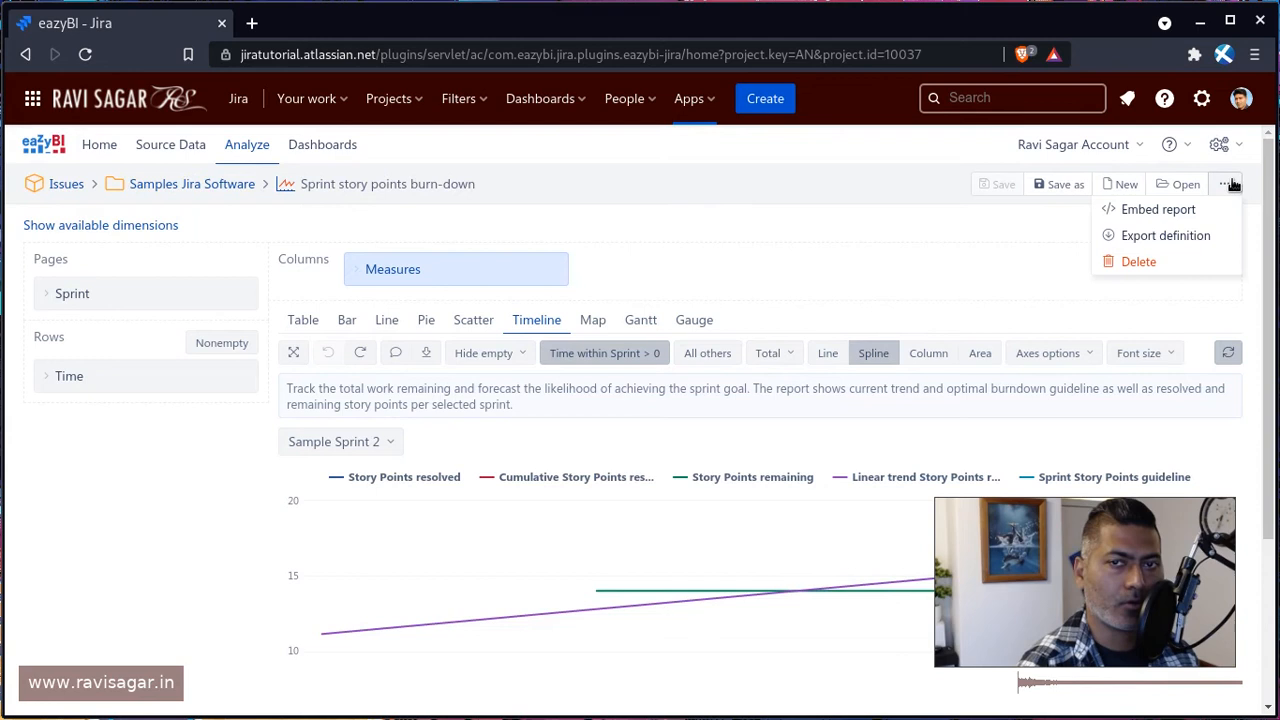
mouse_move(1165, 235)
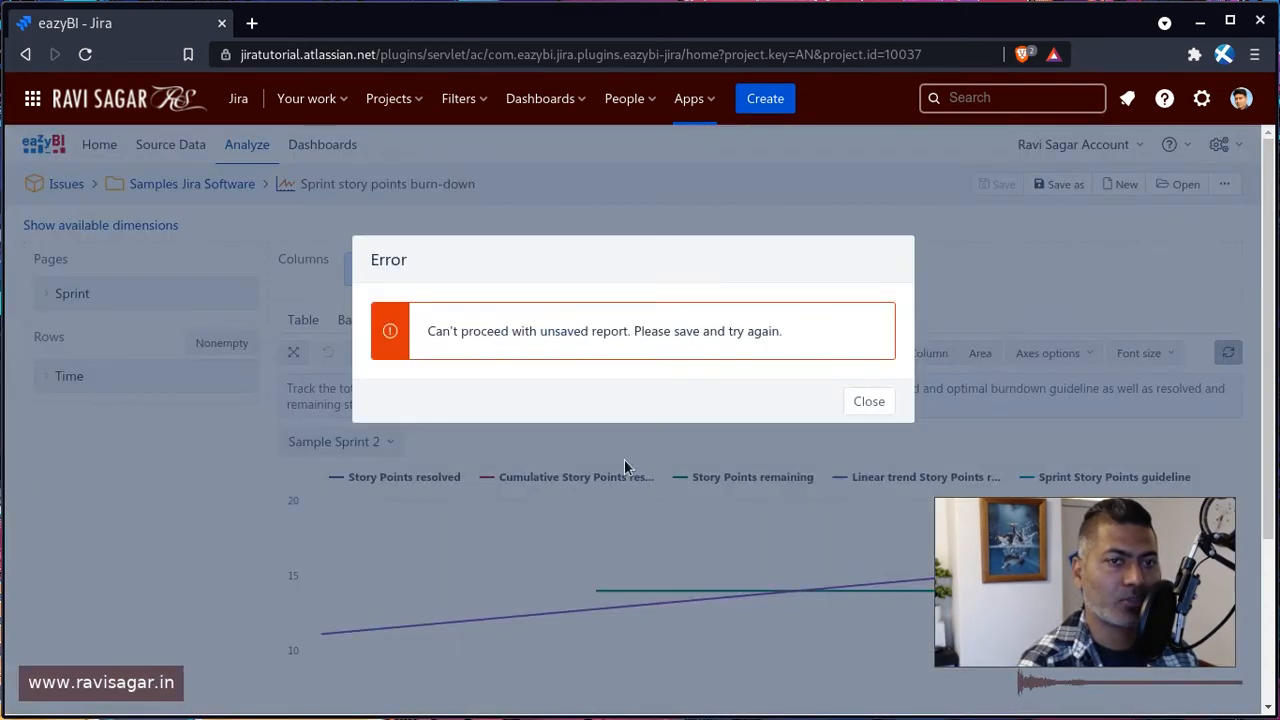
left_click(868, 401)
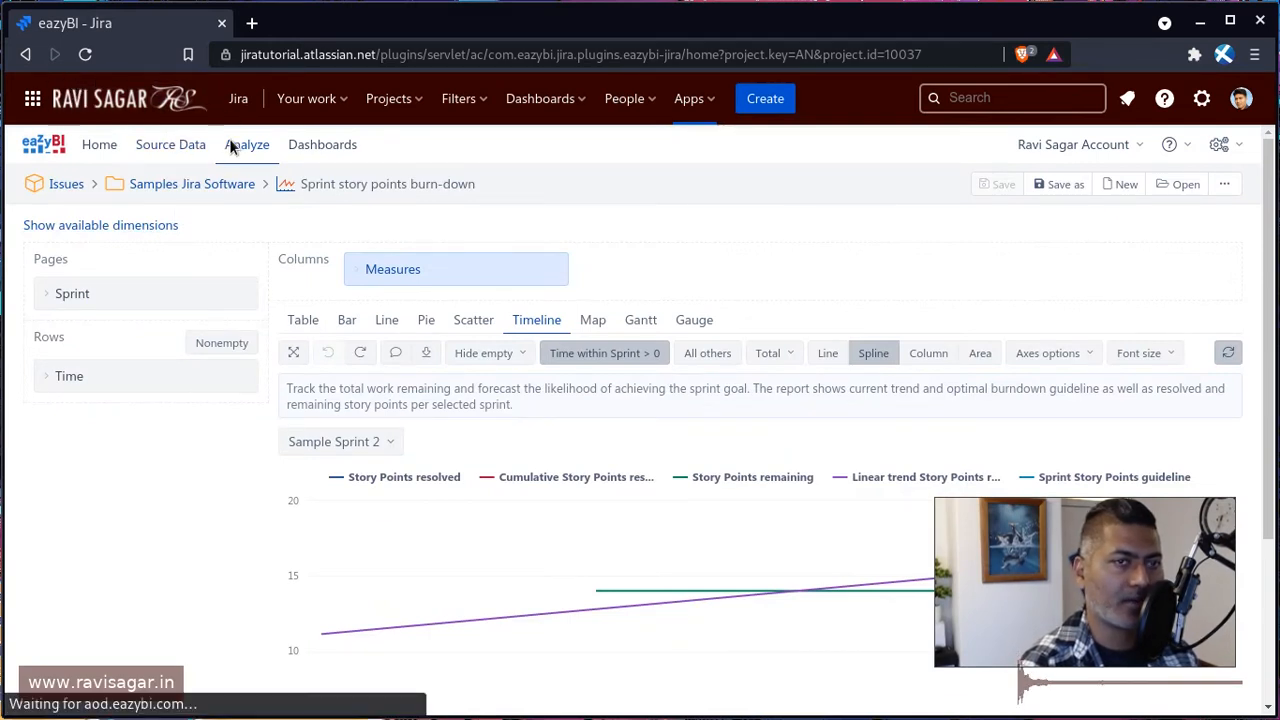
left_click(246, 144)
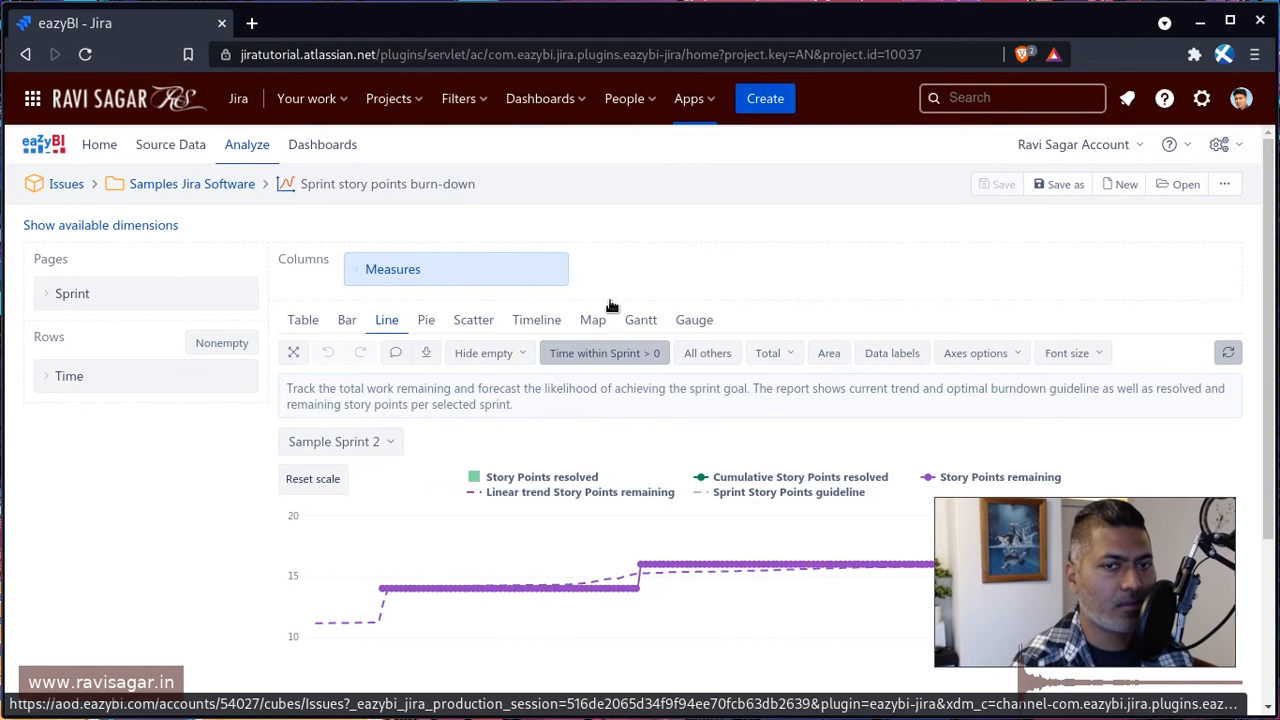
- Scroll through the reloaded line chart to review the linear trend values
scroll("down", 3)
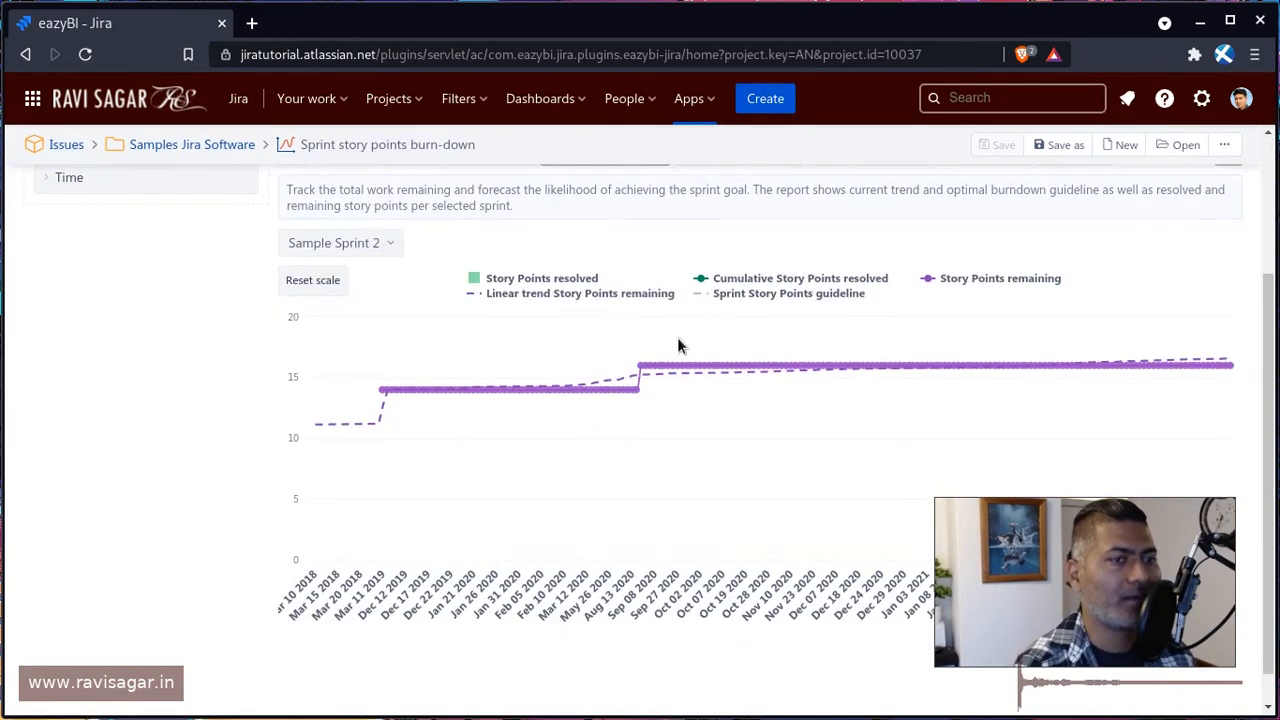
mouse_move(678, 378)
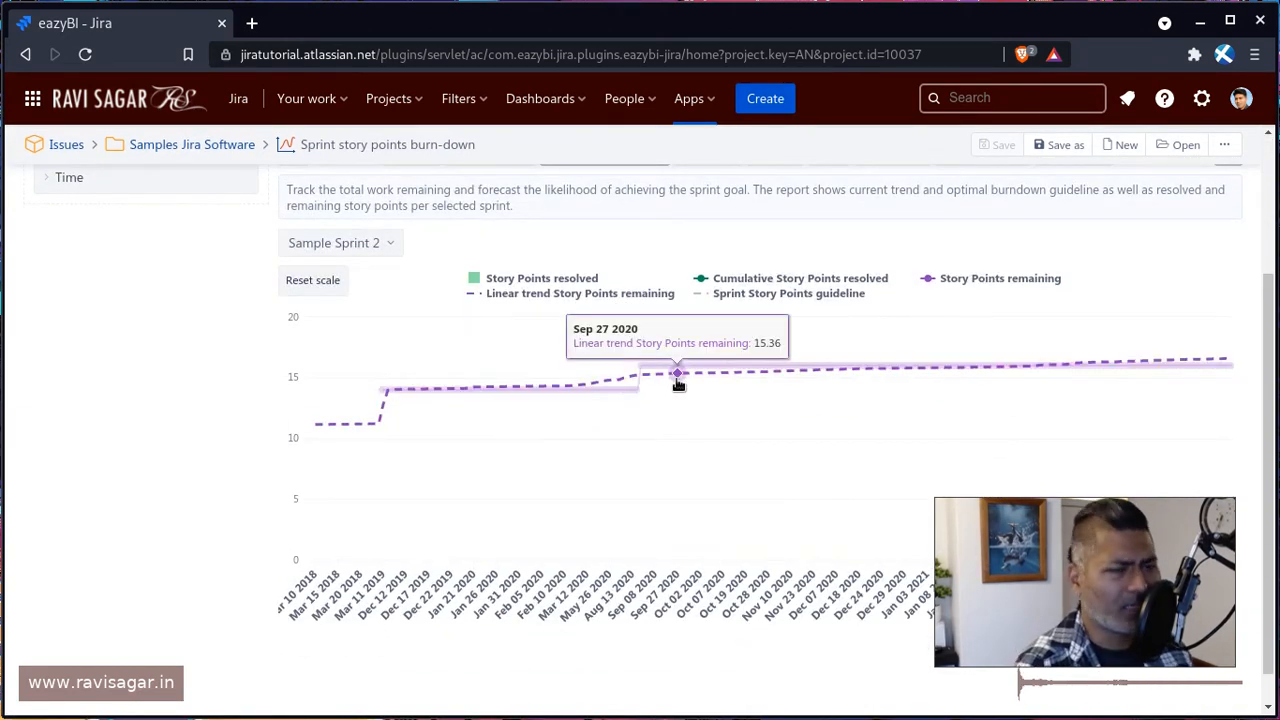
scroll("up", 3)
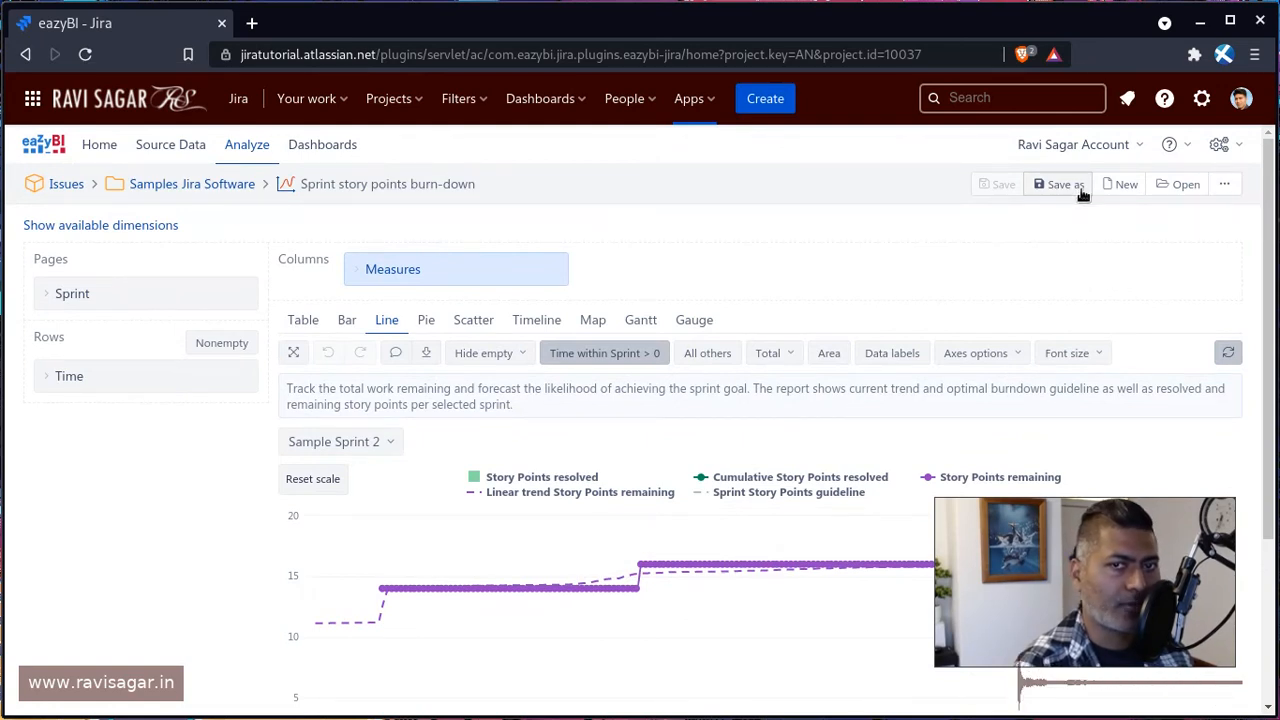
- Cancel Save as, then export the report definition and copy it to the clipboard
left_click(1058, 184)
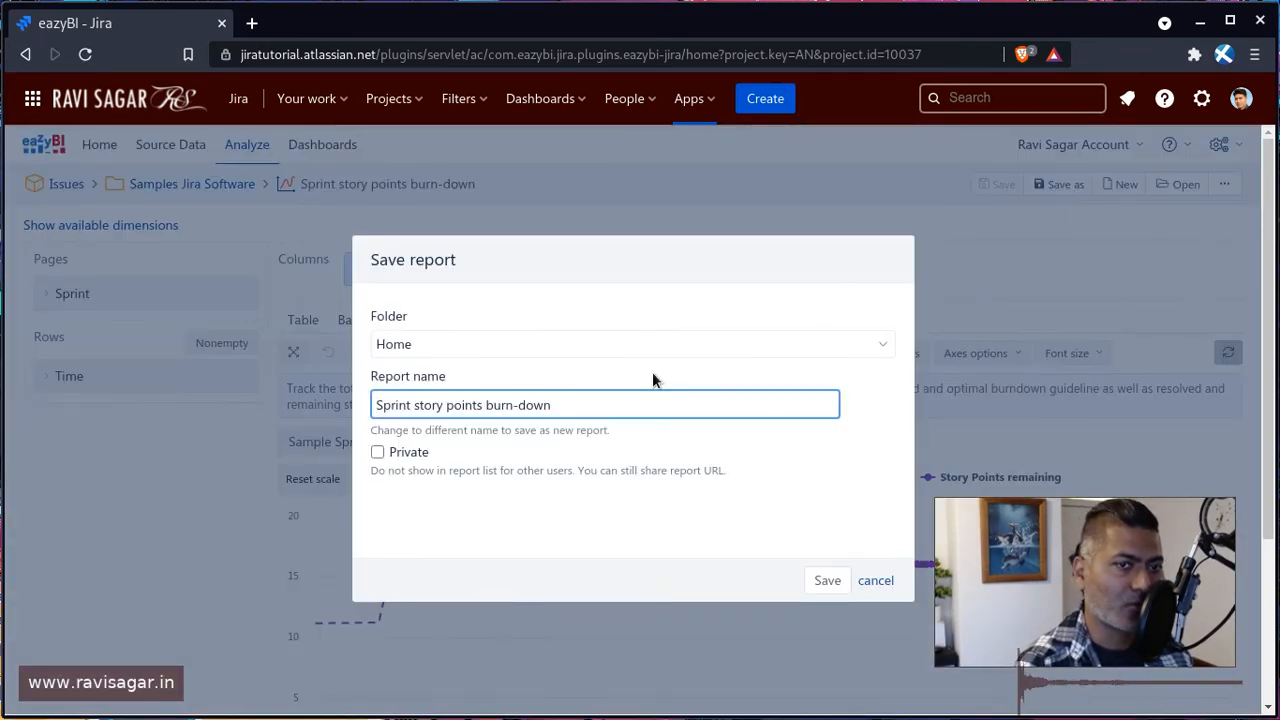
left_click(1228, 184)
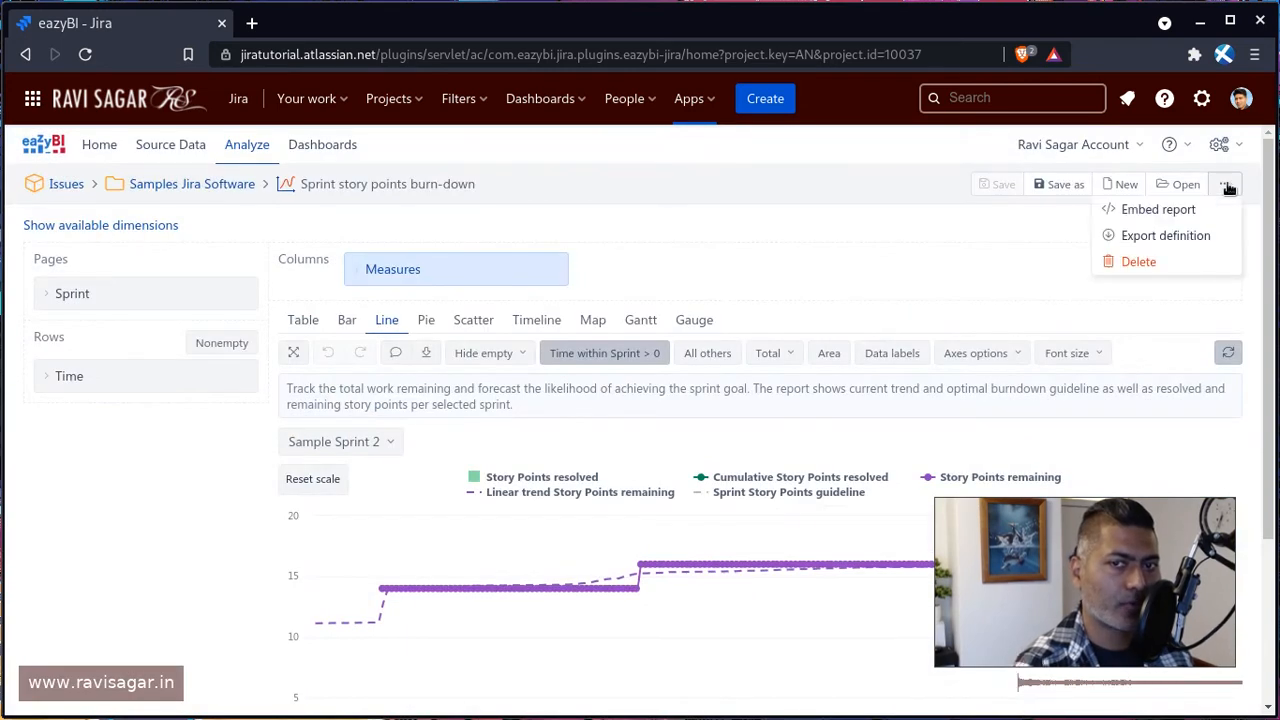
left_click(1165, 235)
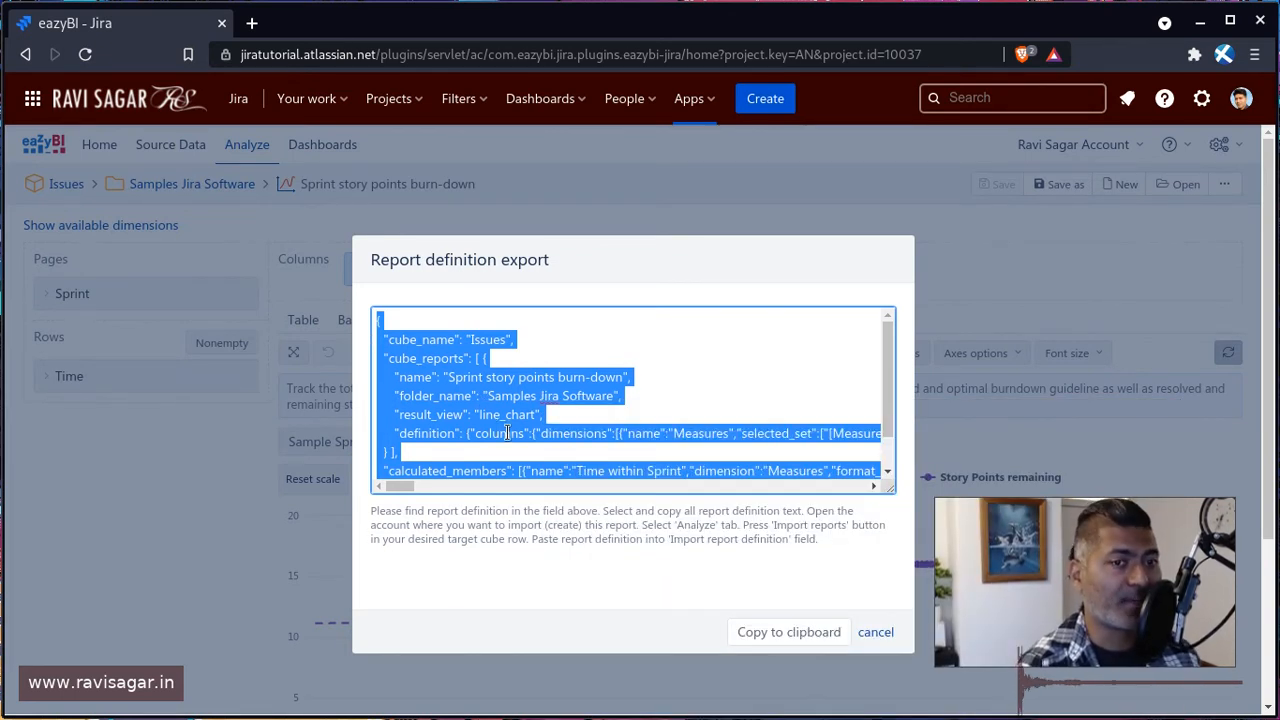
left_click(875, 631)
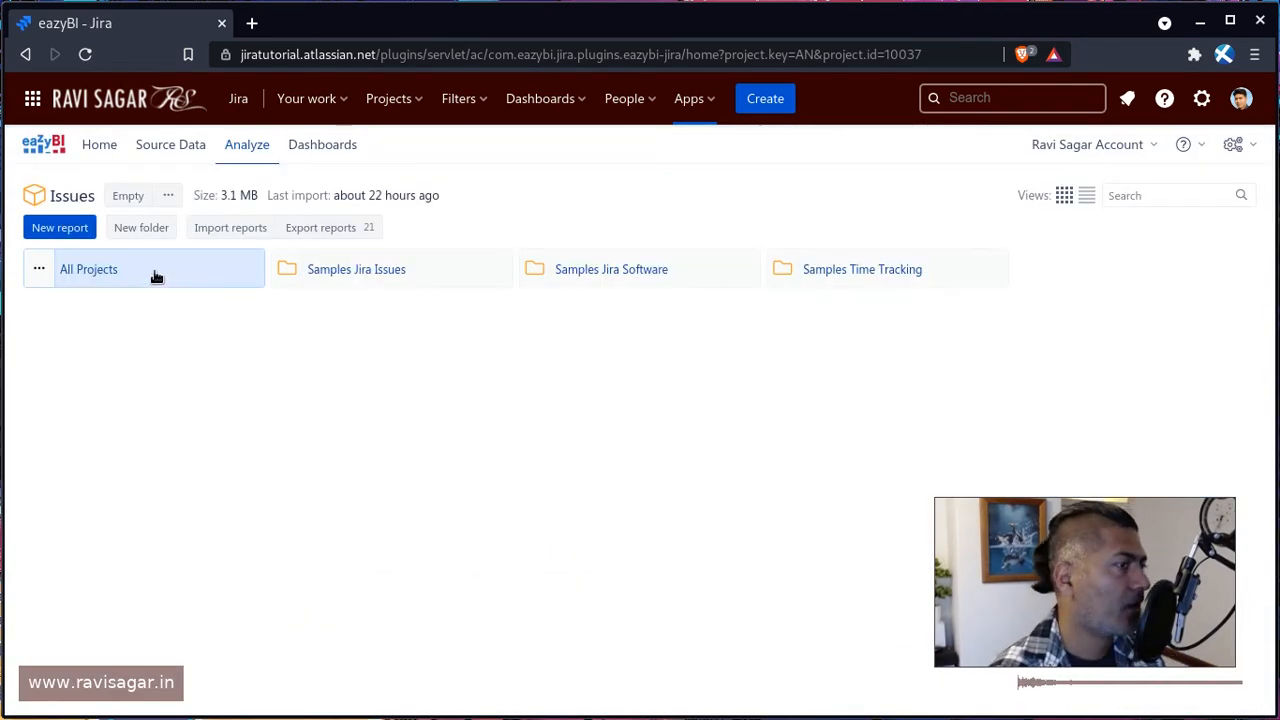
- Import the definition into All Projects, renaming the report to 'All projects burn down'
left_click(88, 269)
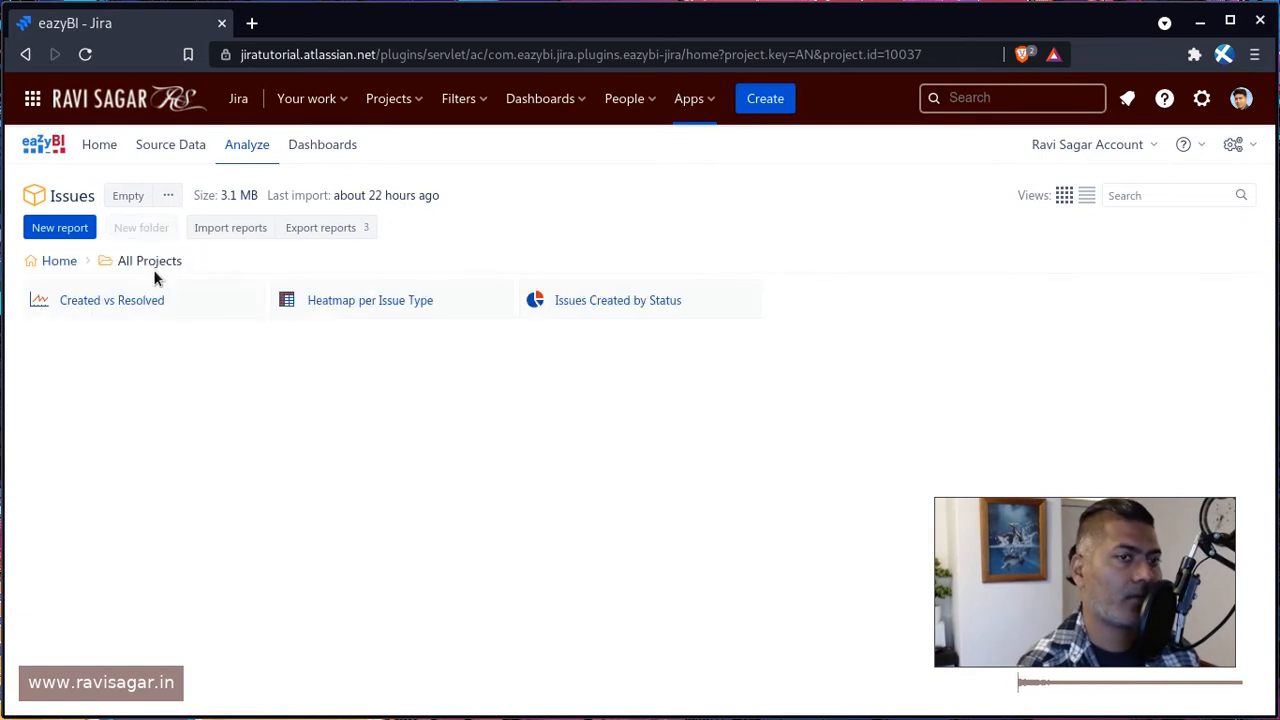
left_click(230, 227)
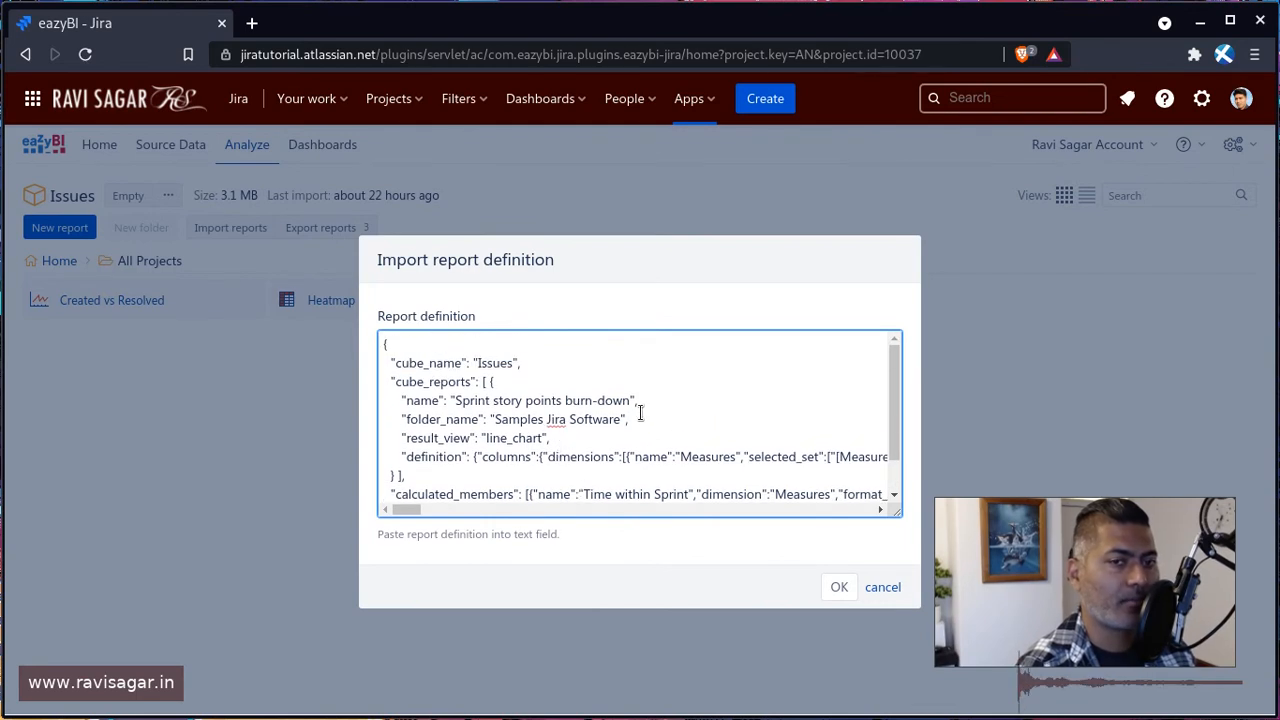
double_click(543, 400)
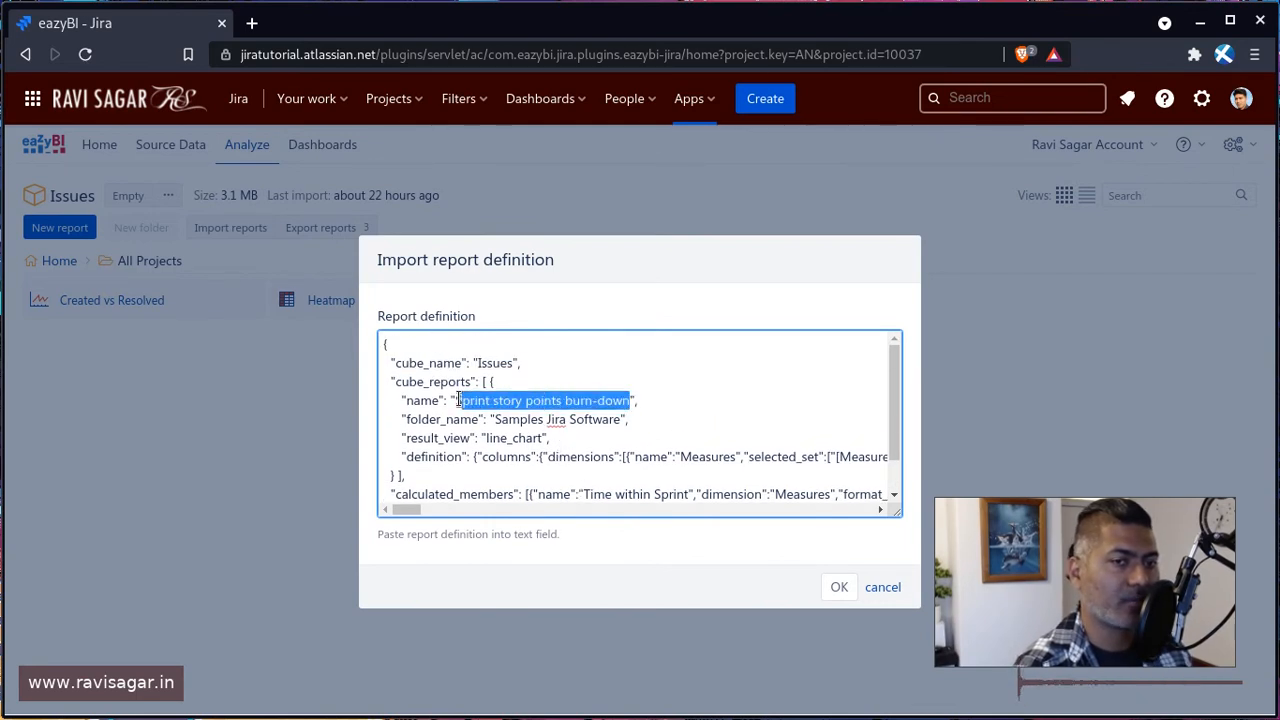
key("Delete")
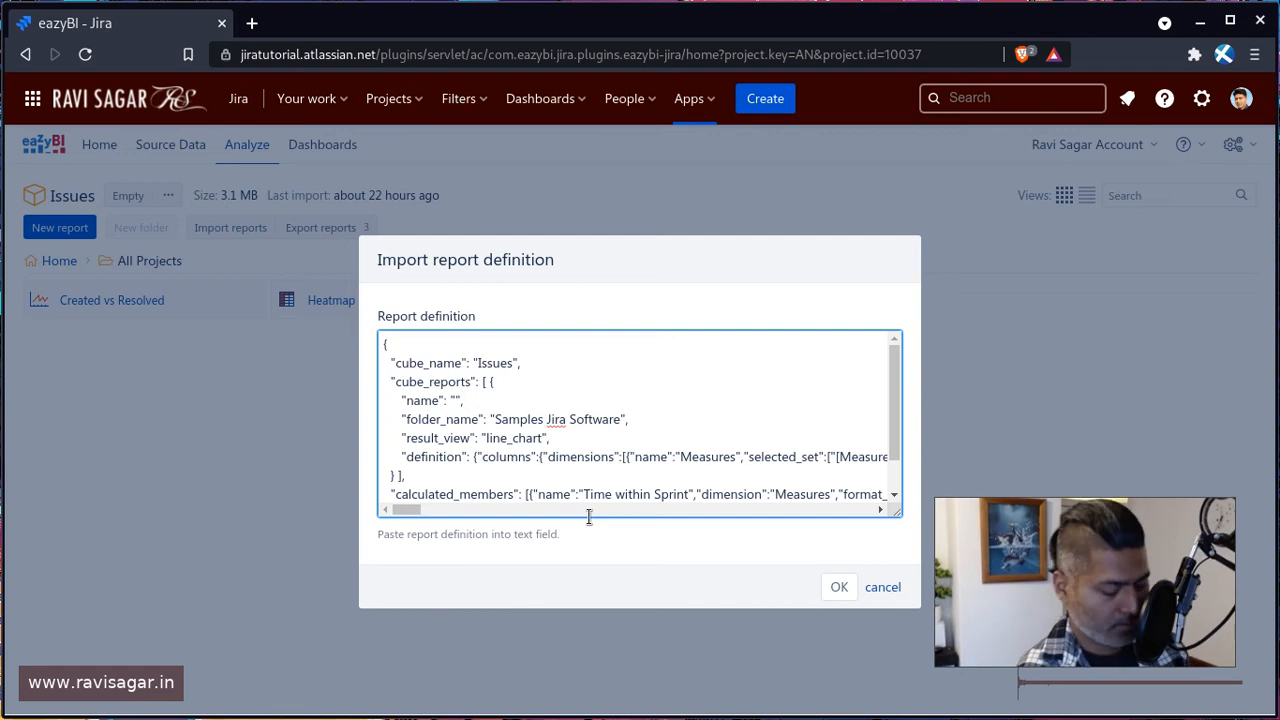
type("All proje")
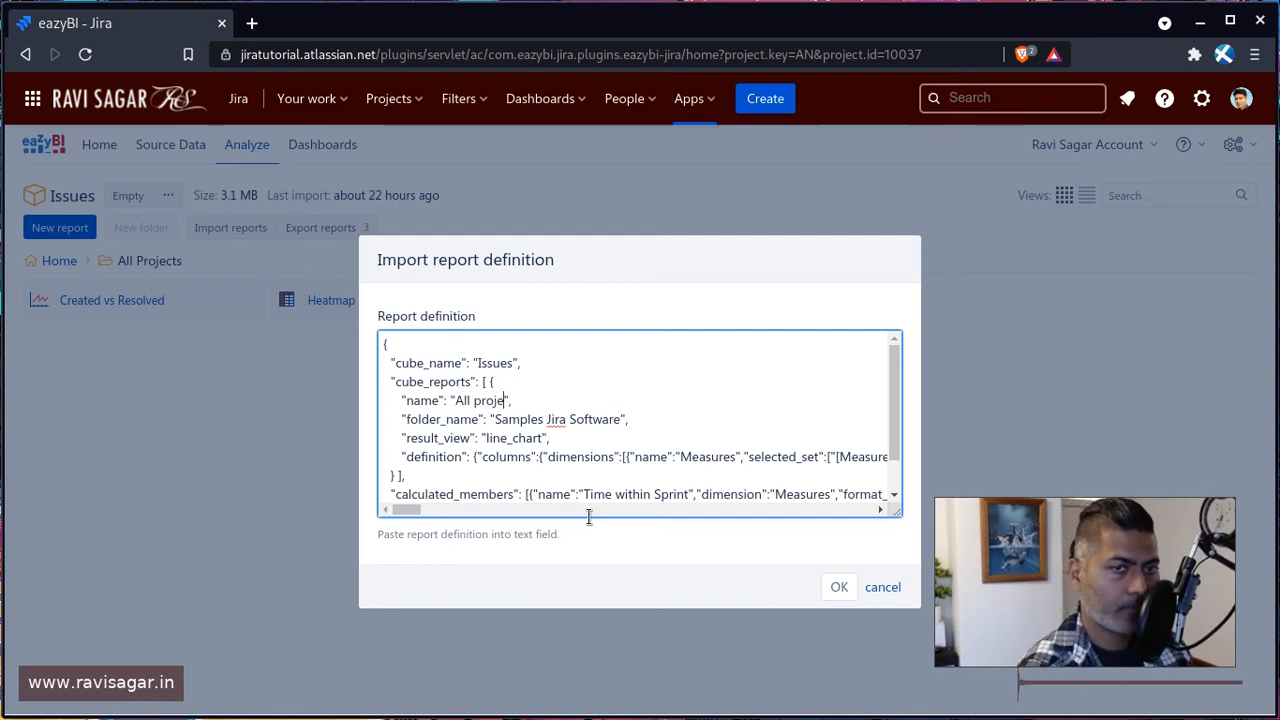
type("cts bur")
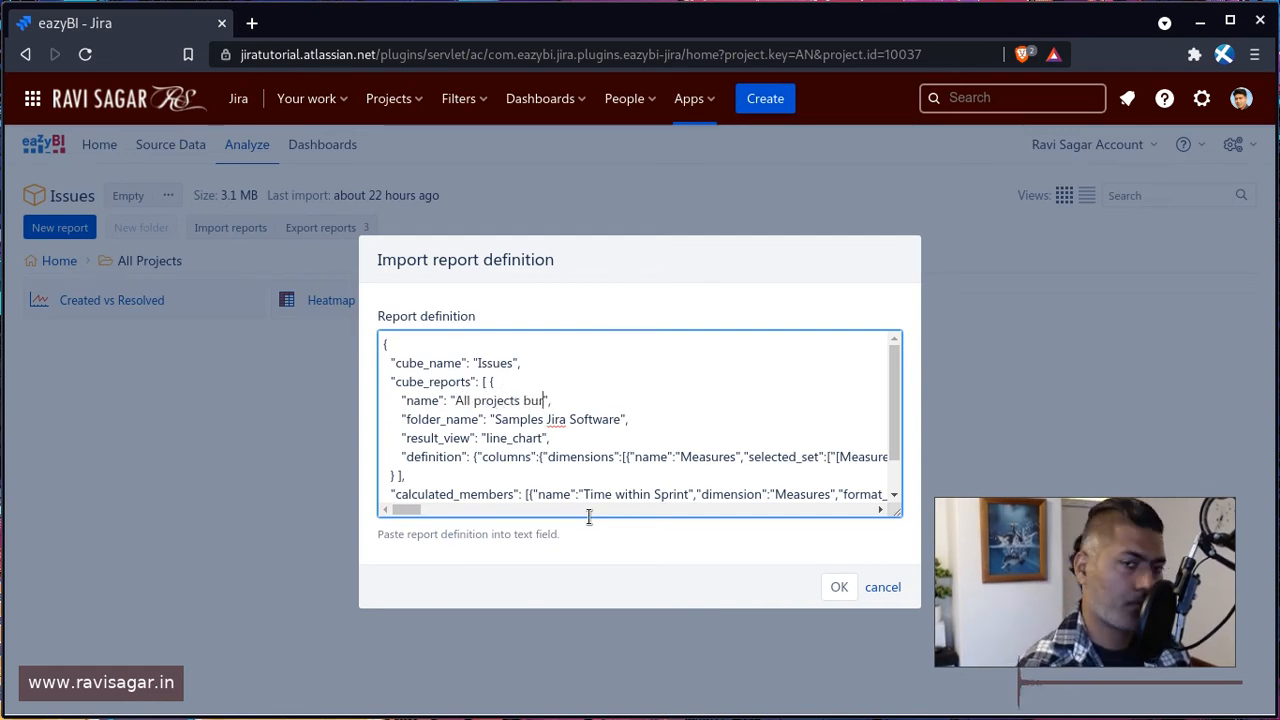
type("rn down")
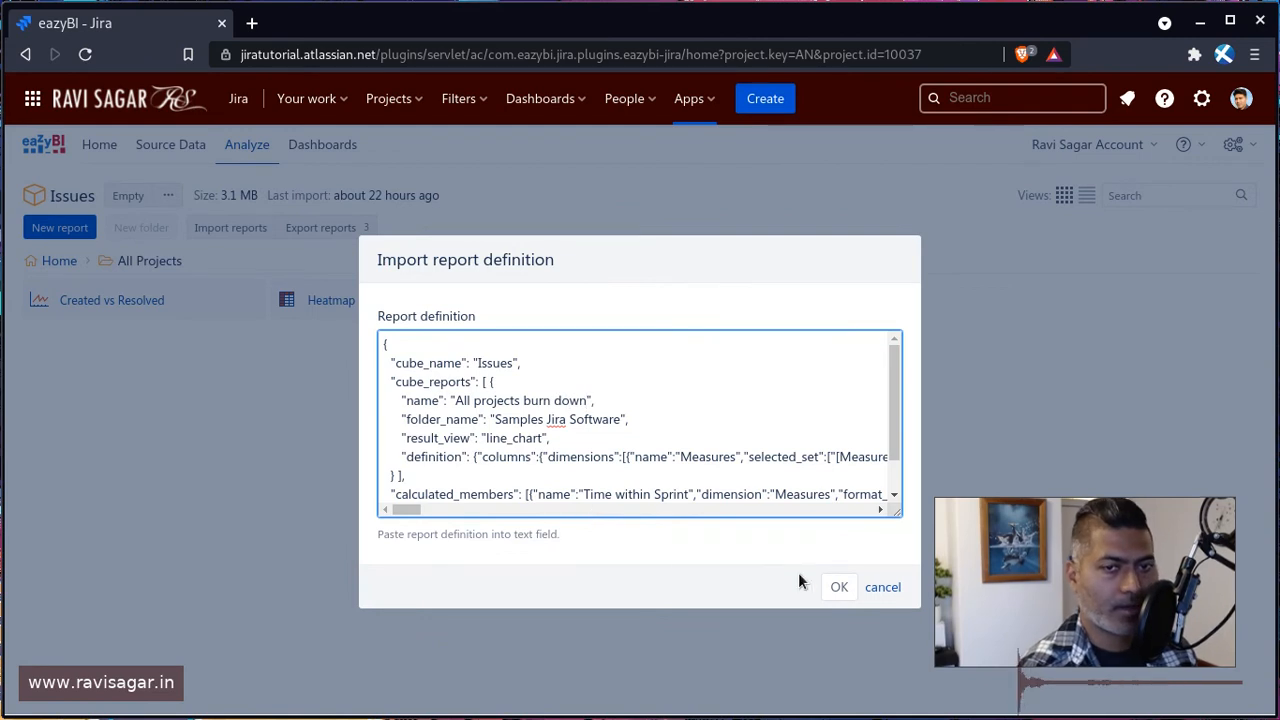
left_click(839, 587)
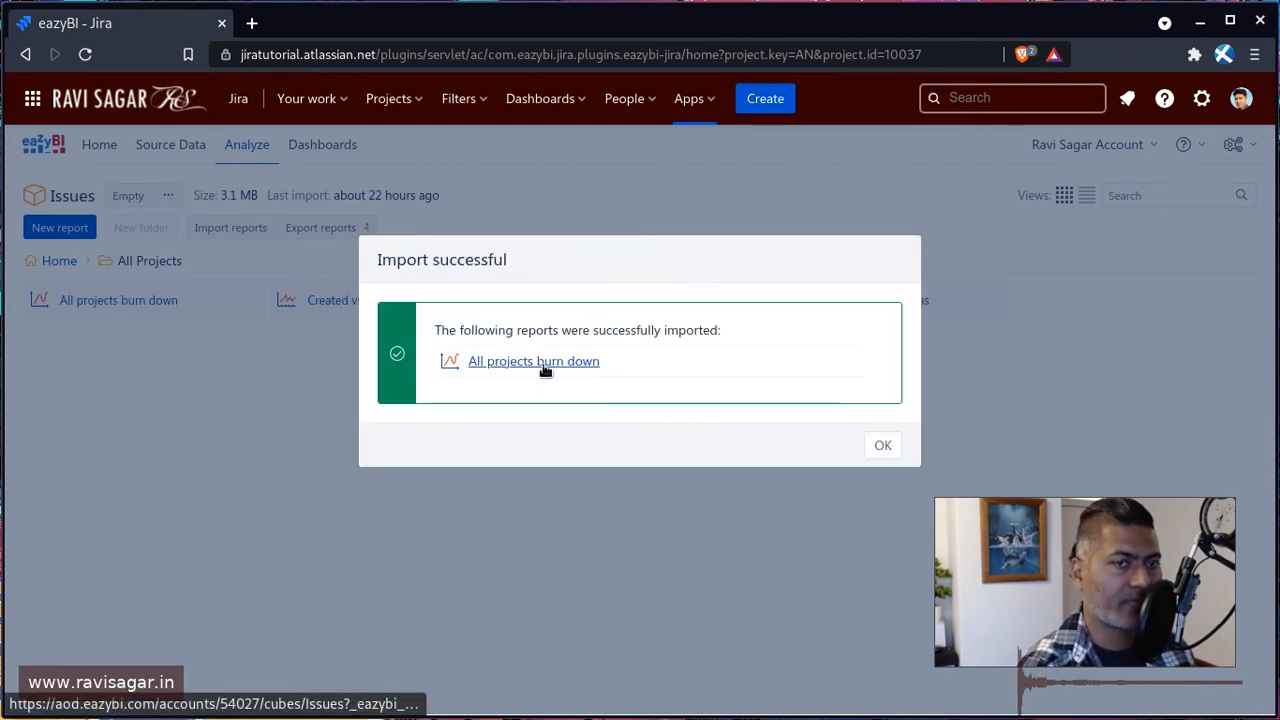
- Open the imported 'All projects burn down' report from the import confirmation link
left_click(533, 361)
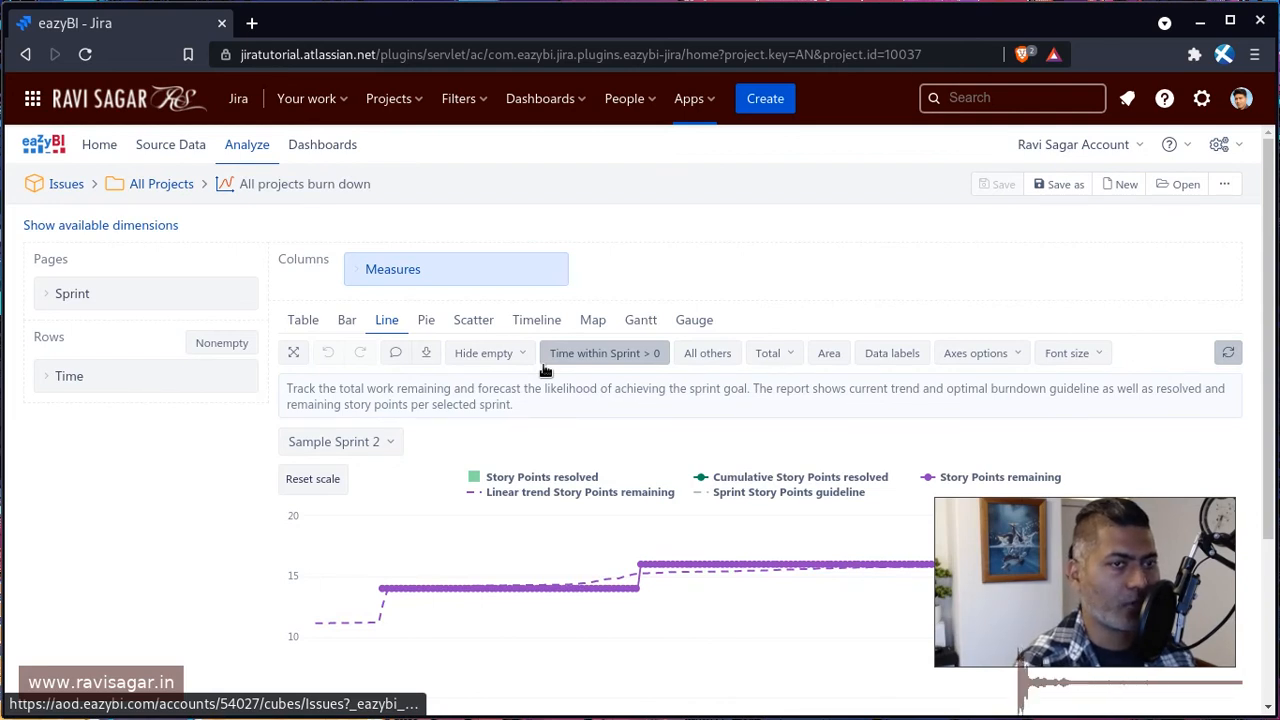
scroll("down", 3)
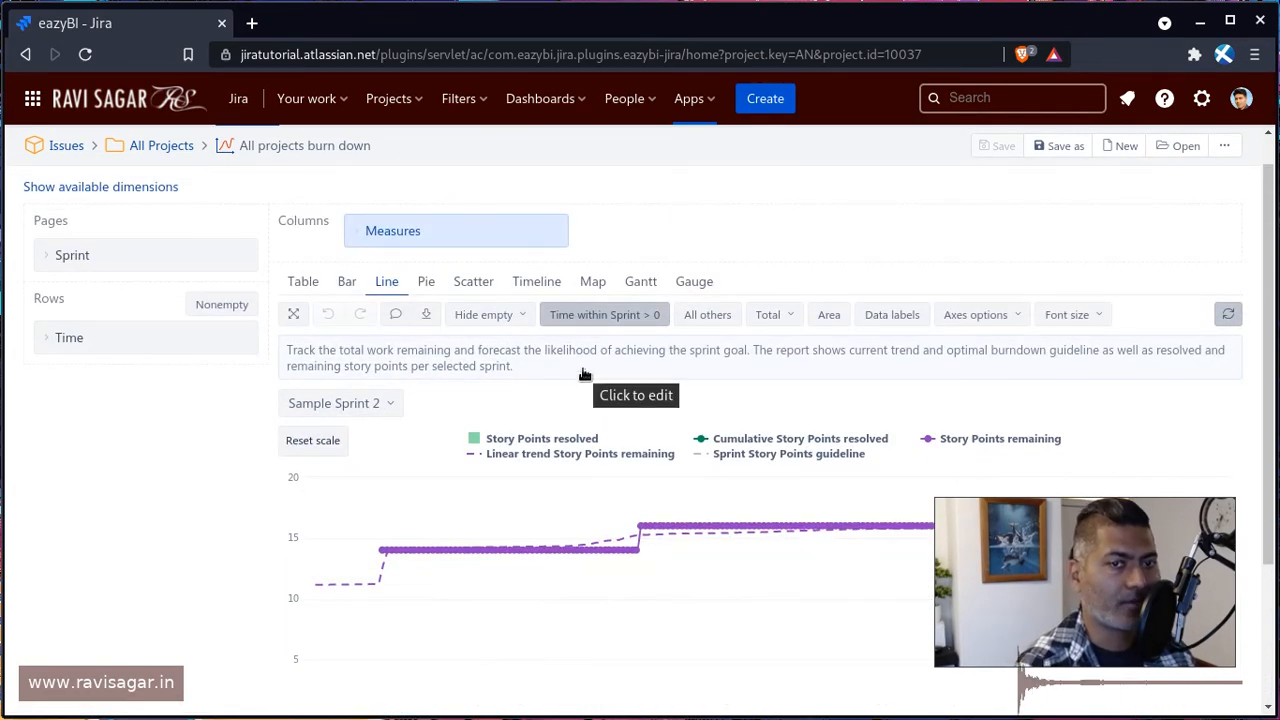
mouse_move(485, 314)
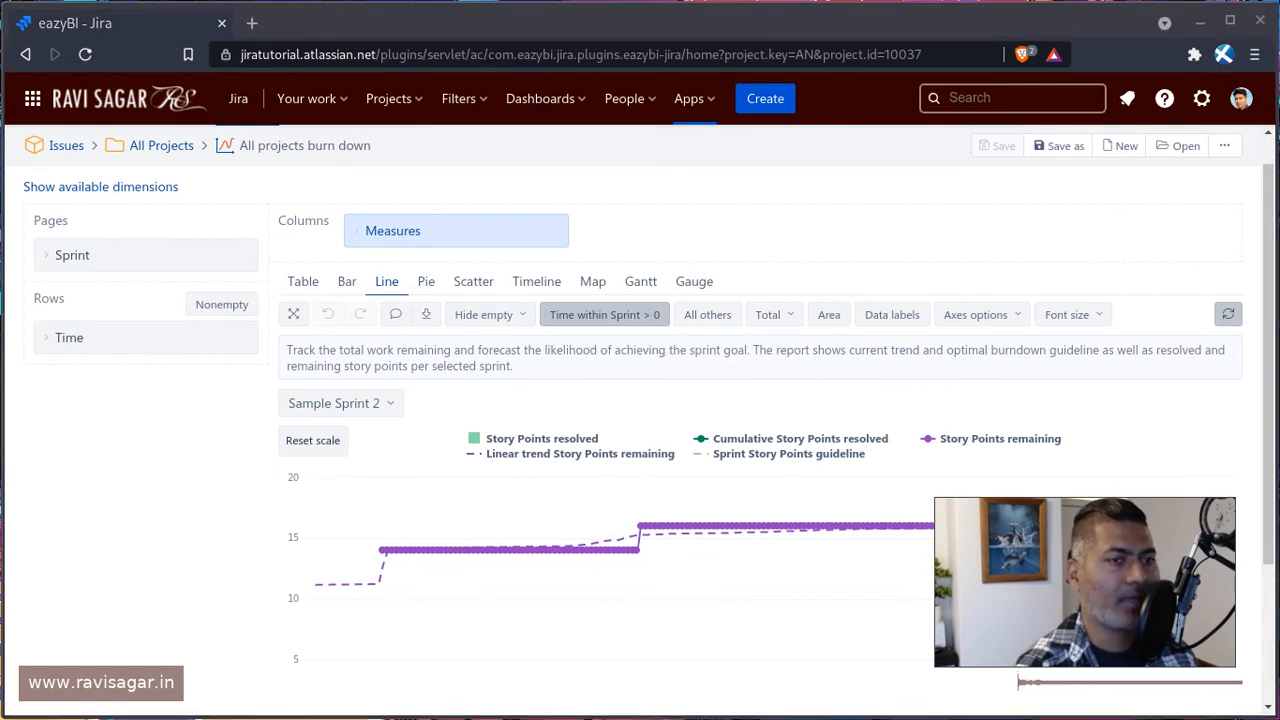
mouse_move(69, 337)
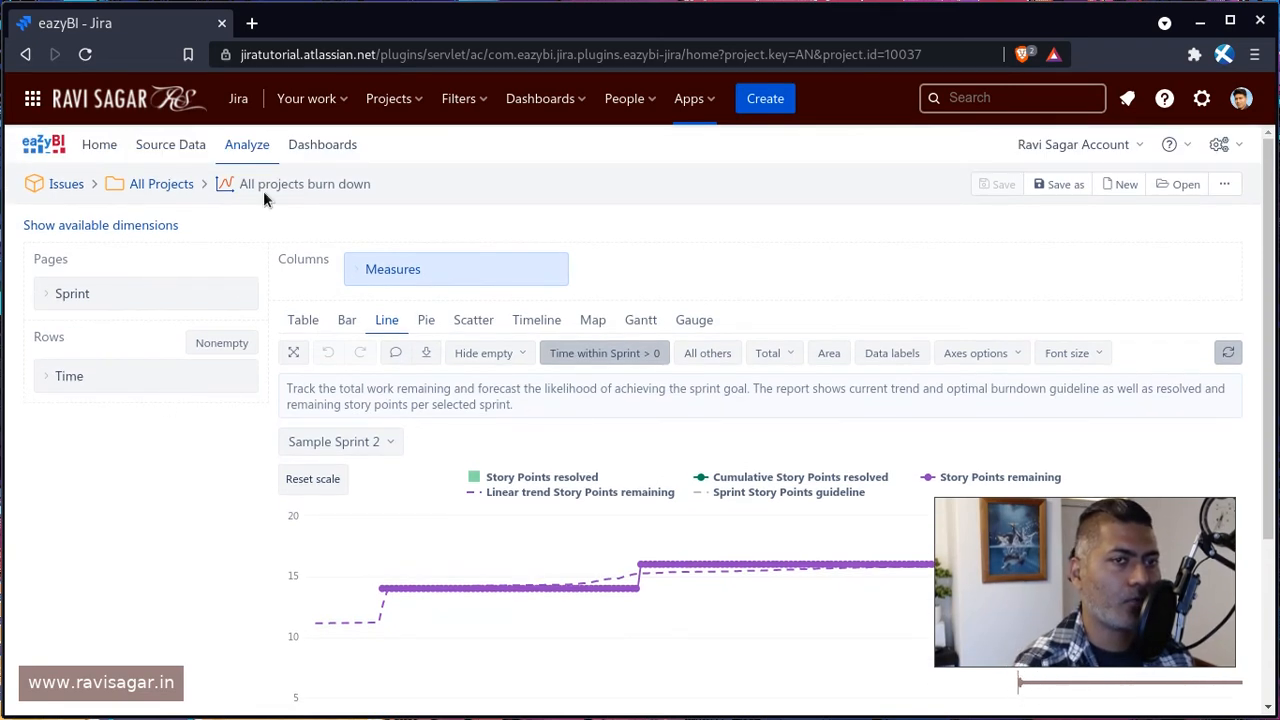
- Show available dimensions and reveal the hidden Agile dimension Epic Link
left_click(100, 224)
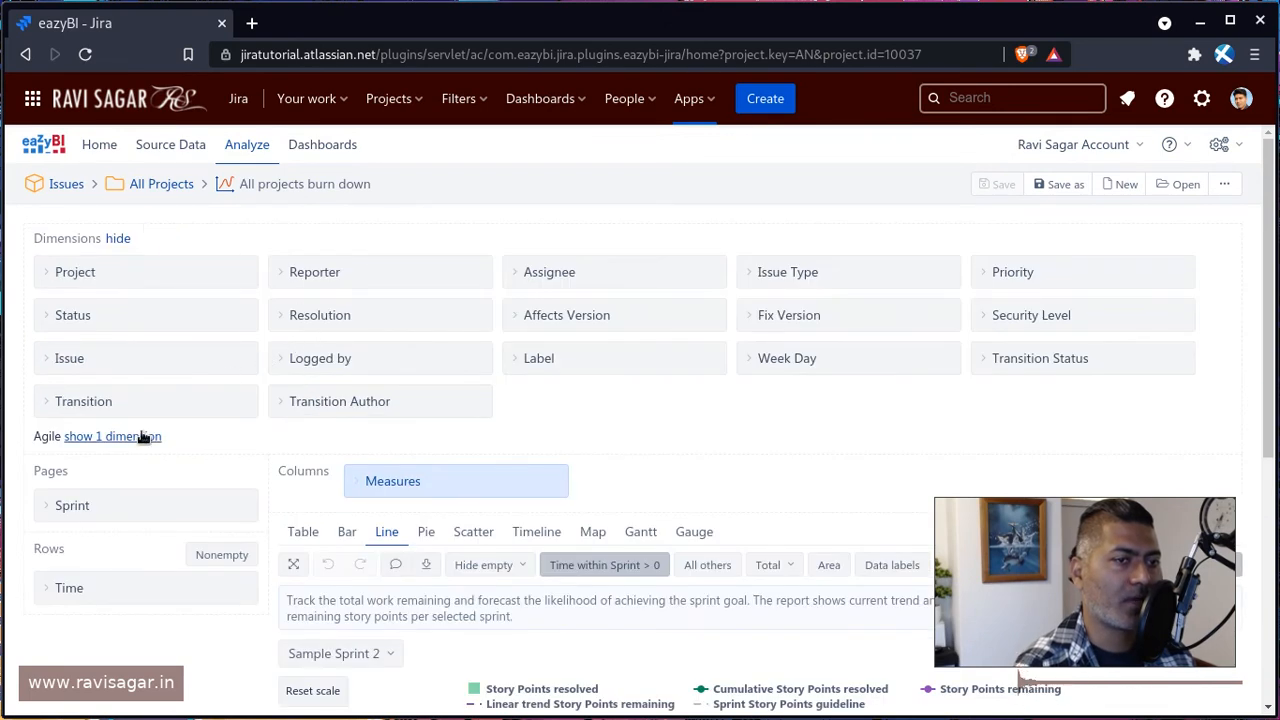
left_click(112, 436)
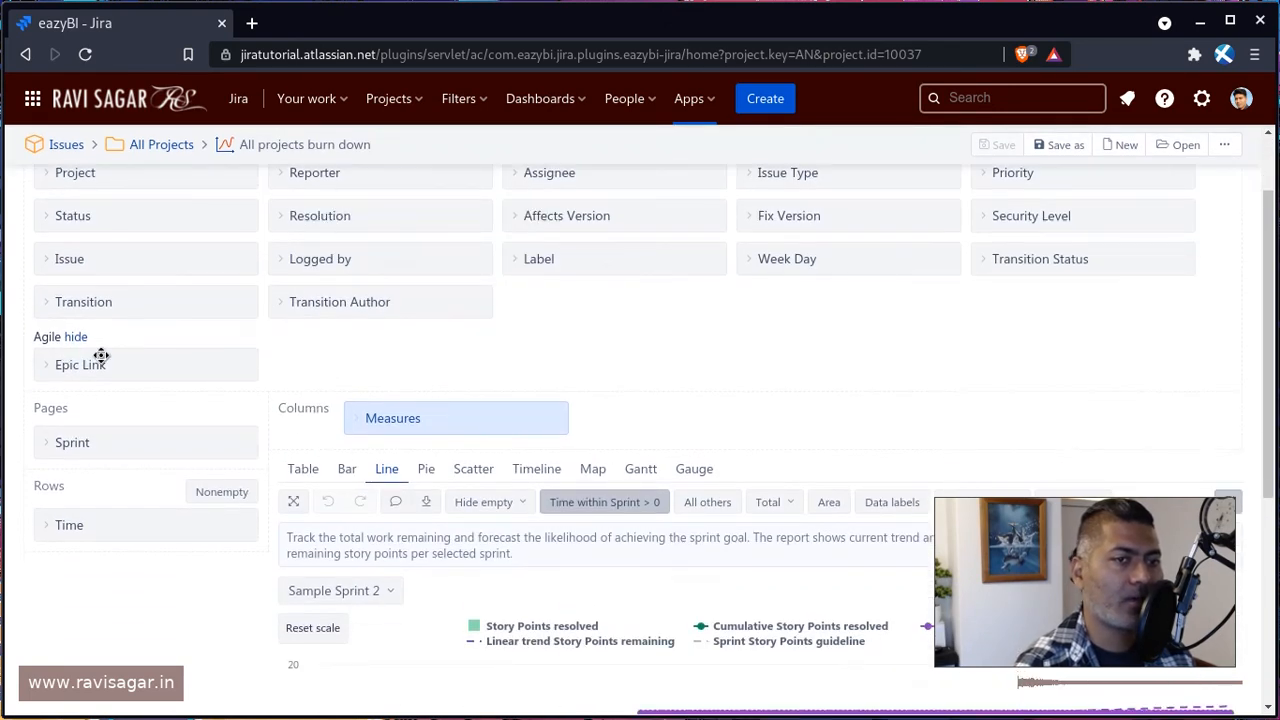
scroll("up", 3)
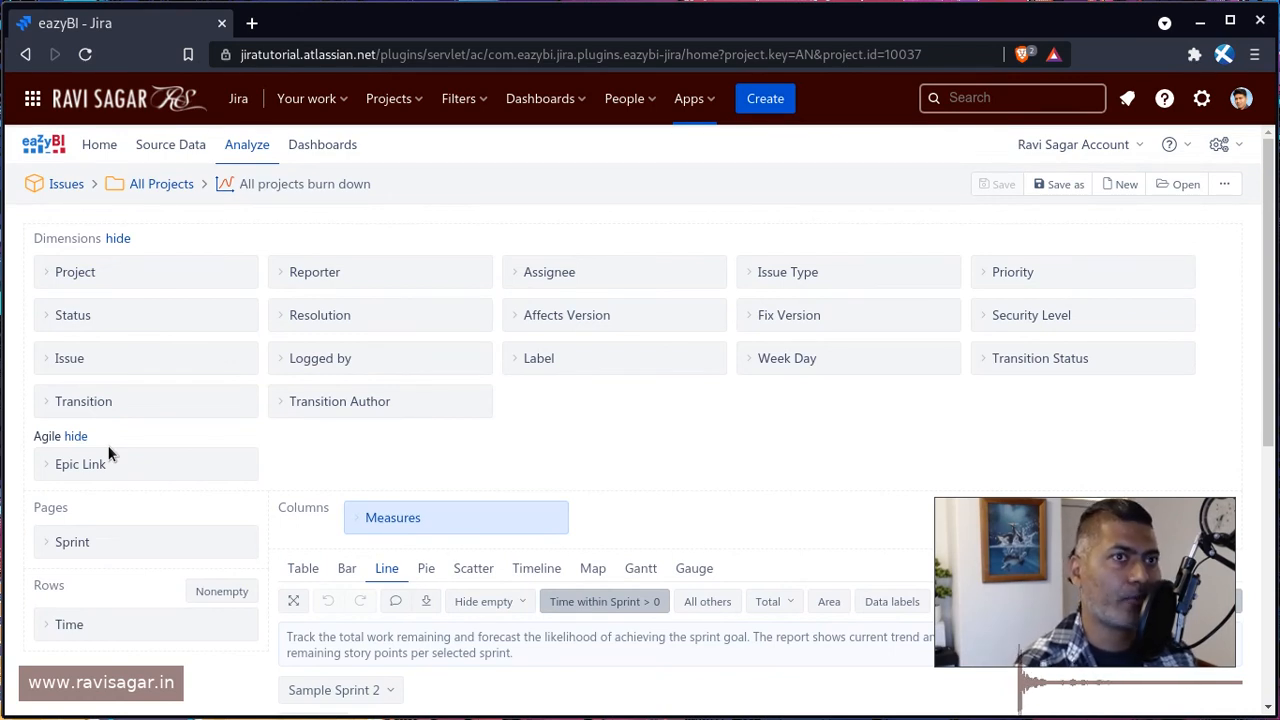
mouse_move(112, 448)
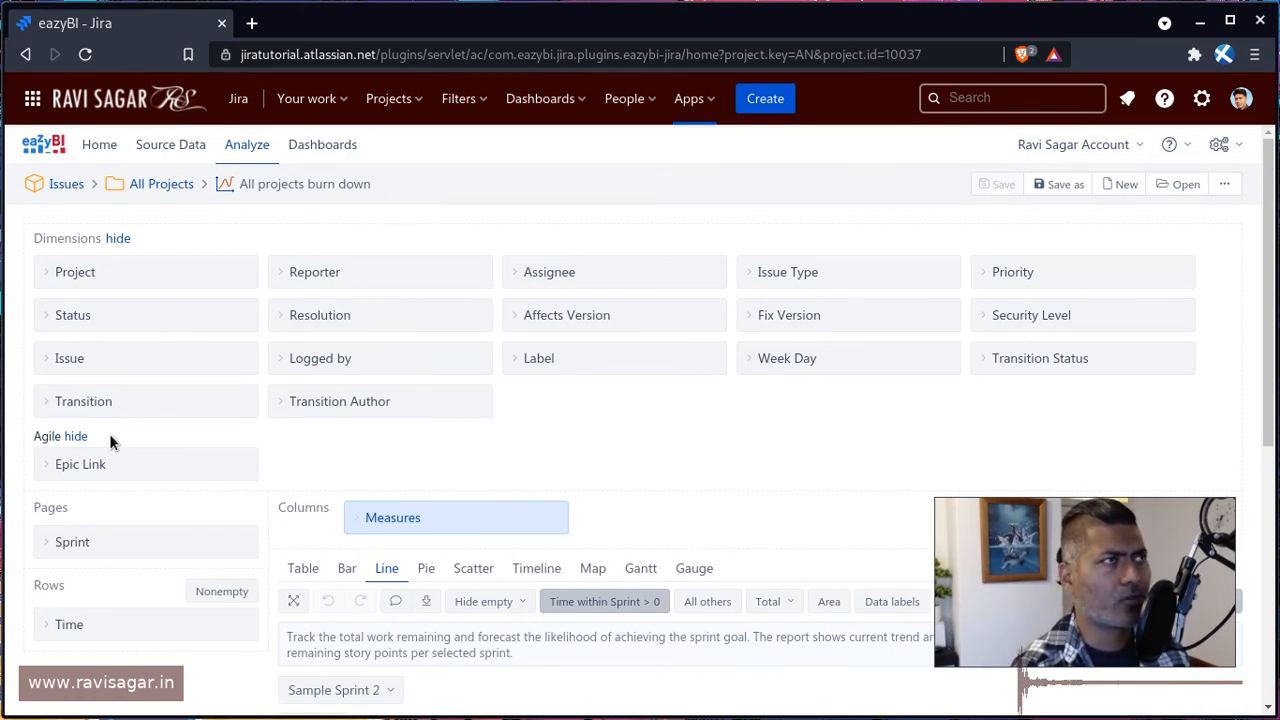
mouse_move(298, 434)
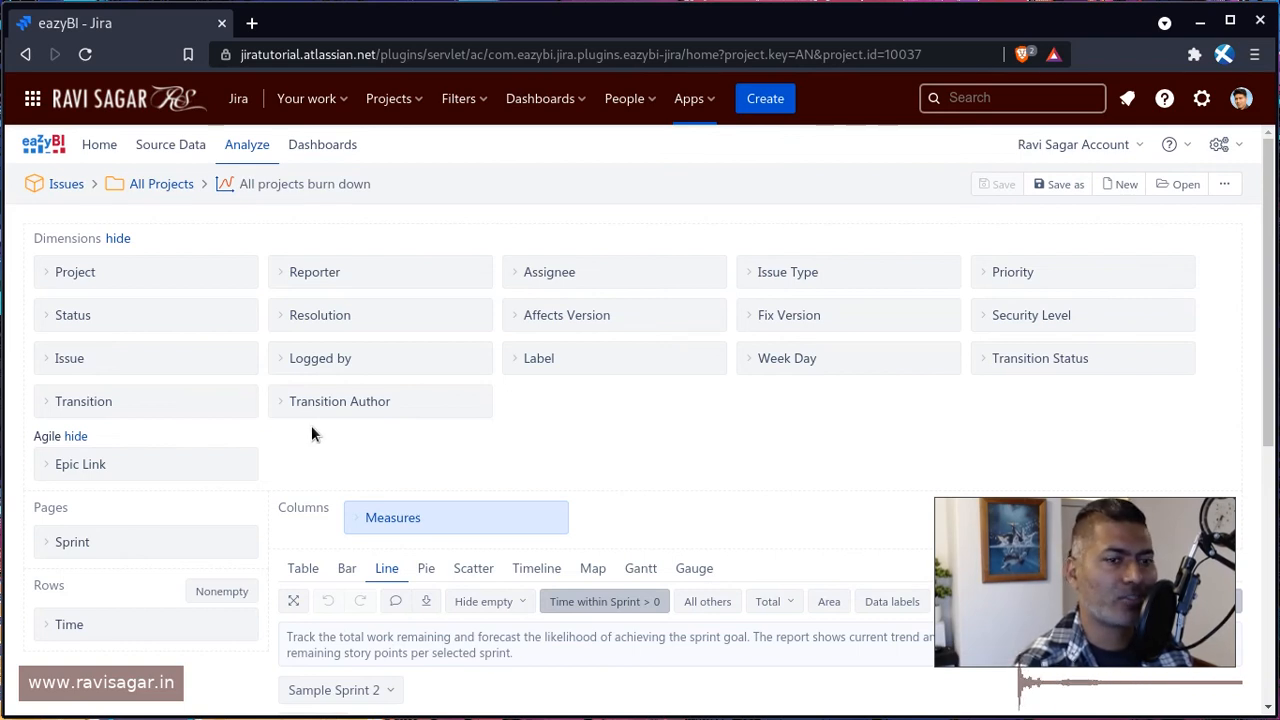
mouse_move(711, 304)
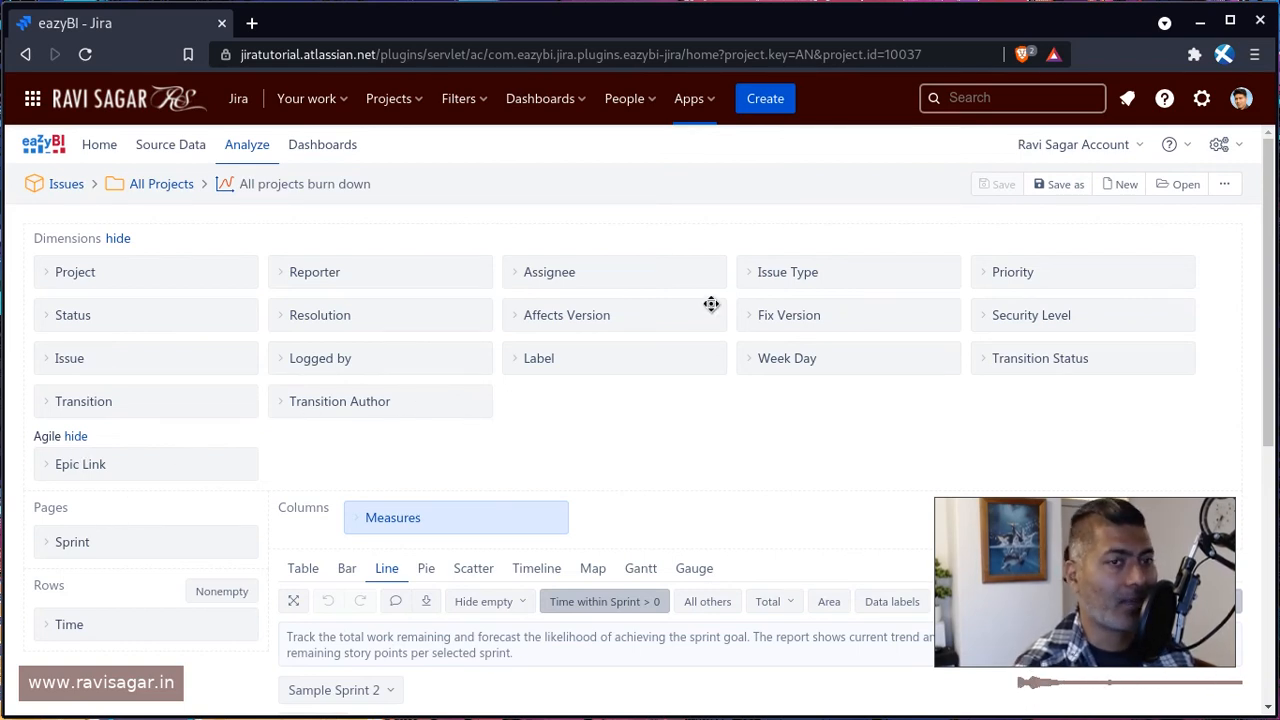
mouse_move(90, 530)
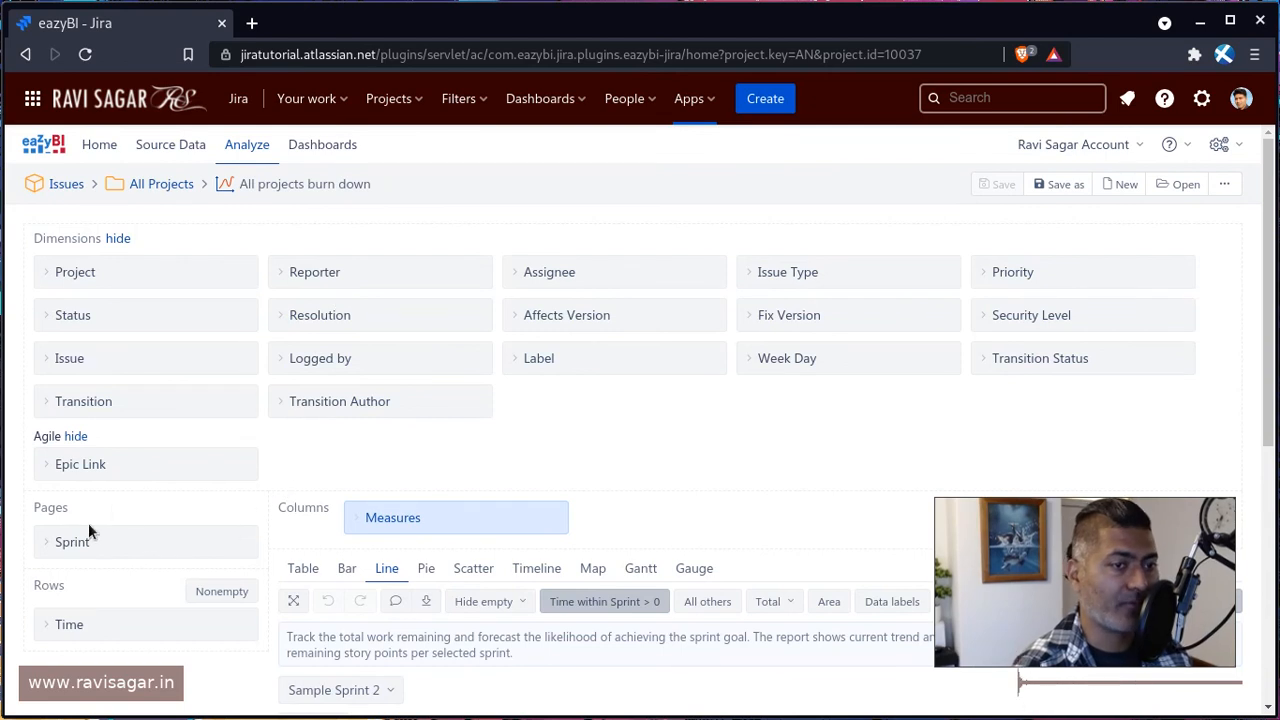
scroll("down", 3)
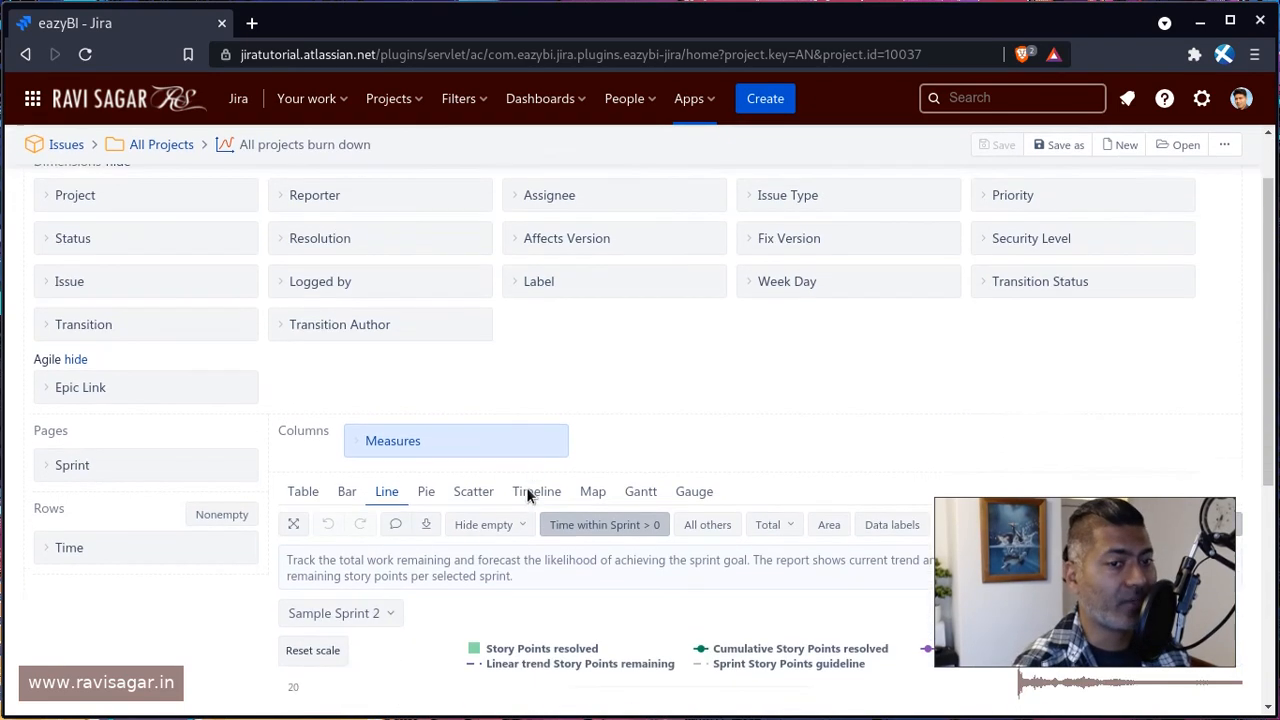
- Expand the Measures dimension in Columns and scroll through the Agile story point measures
left_click(456, 440)
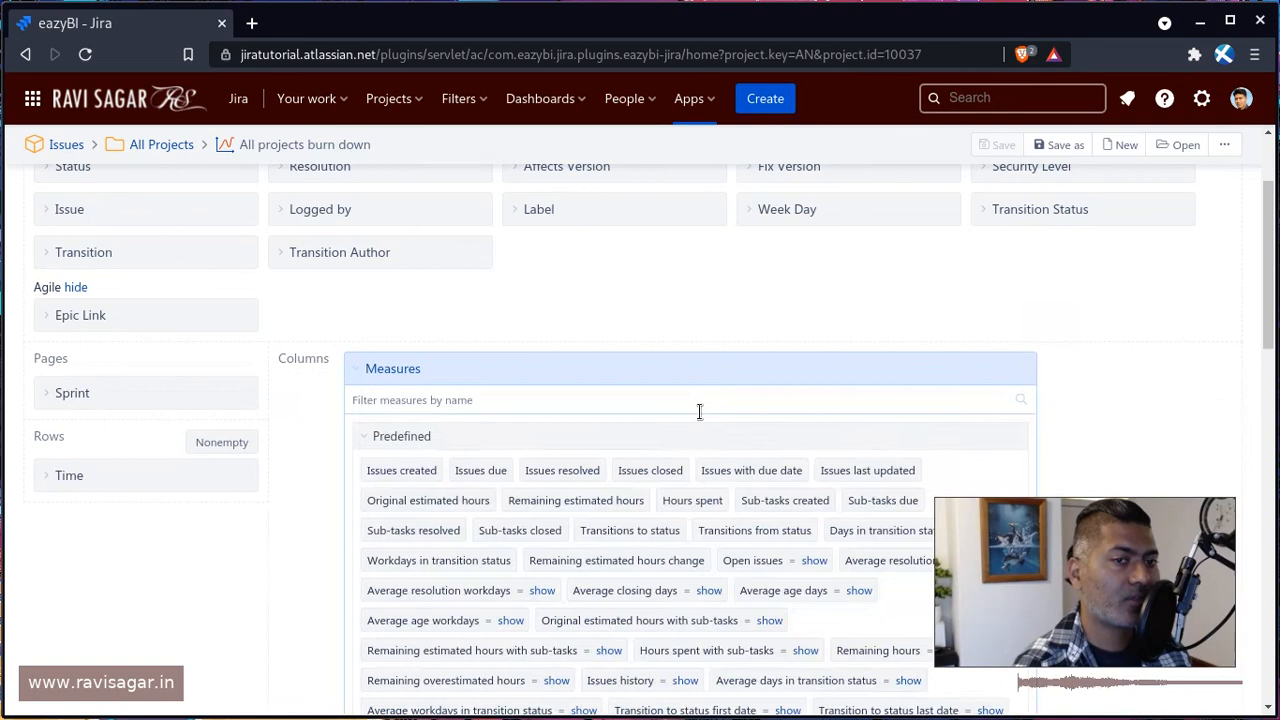
scroll("down", 3)
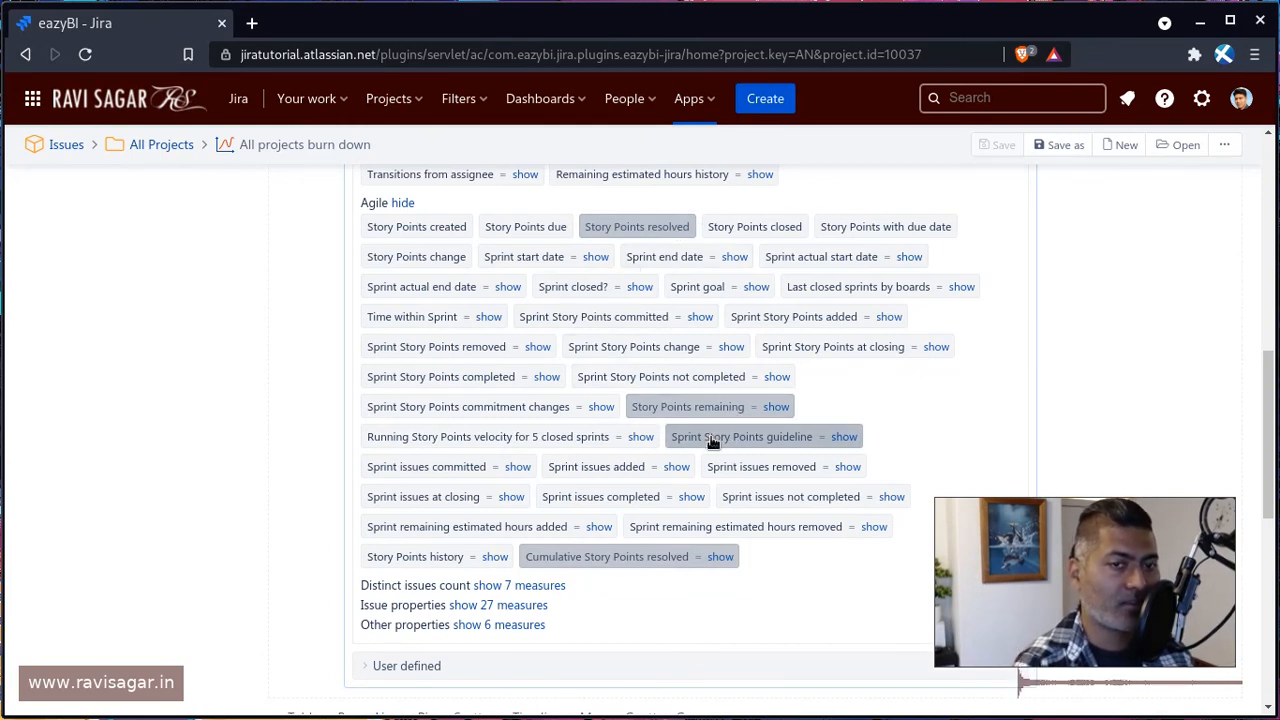
scroll("down", 3)
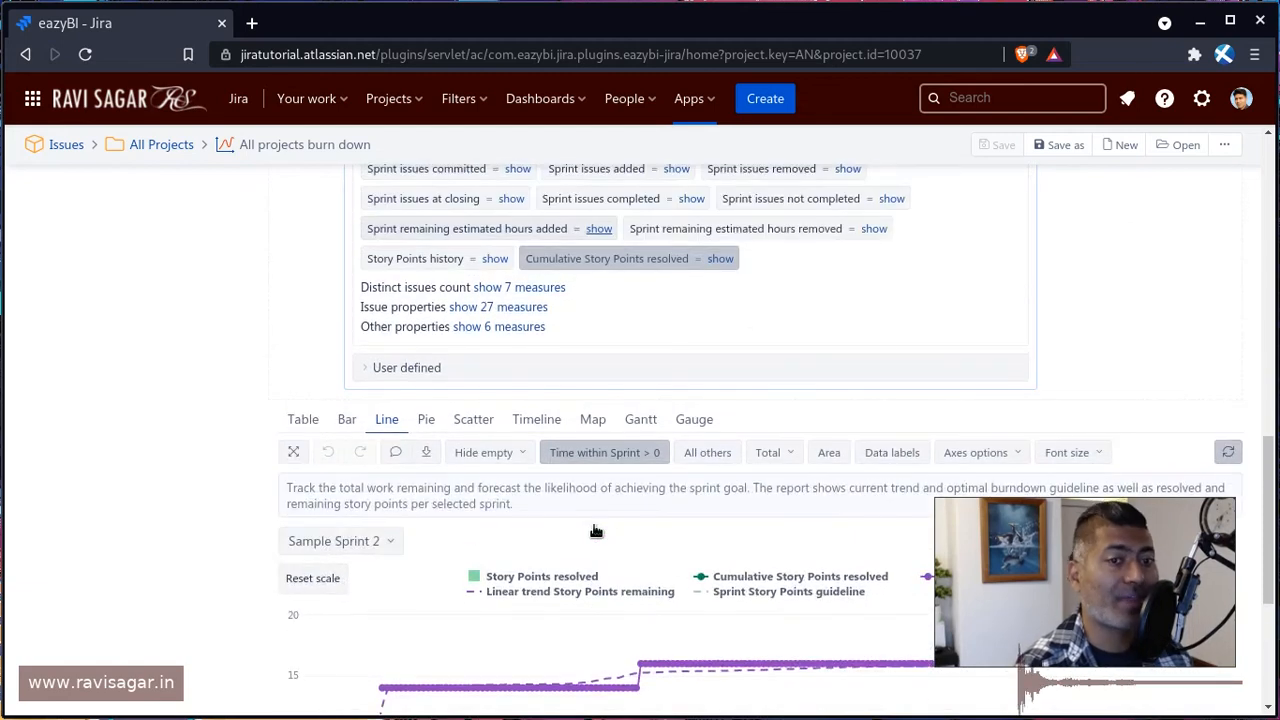
scroll("down", 3)
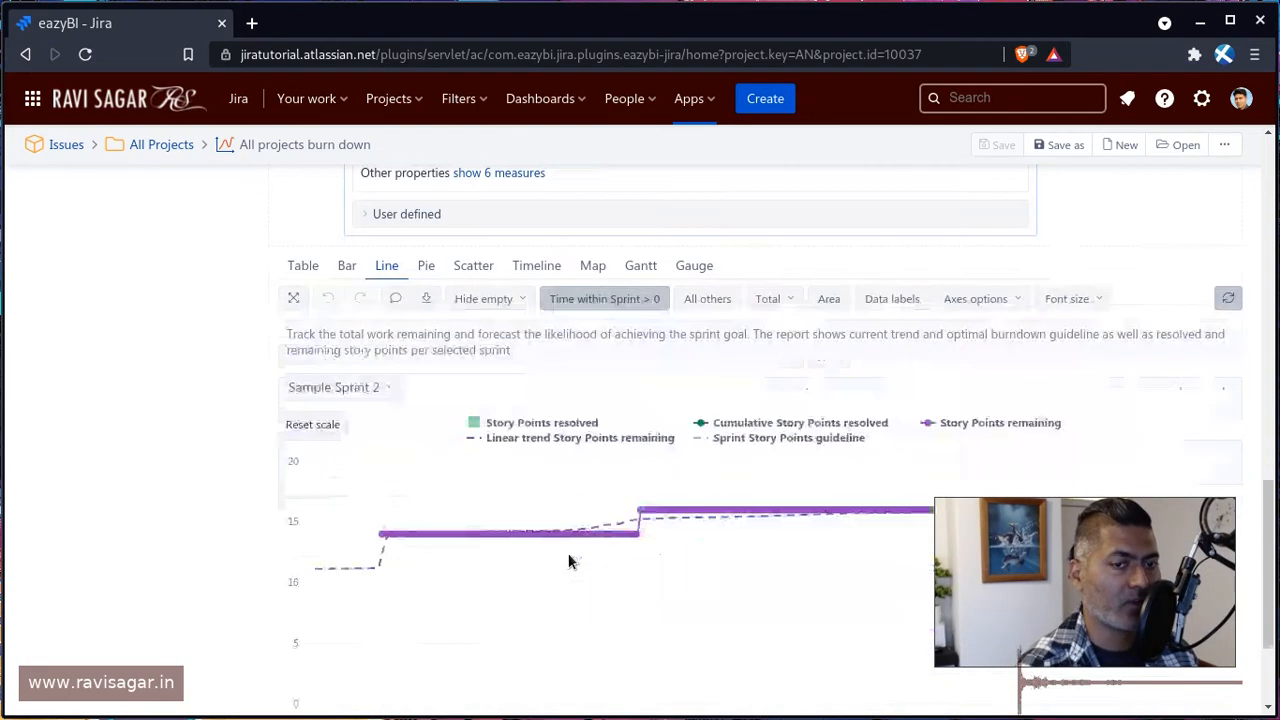
scroll("down", 3)
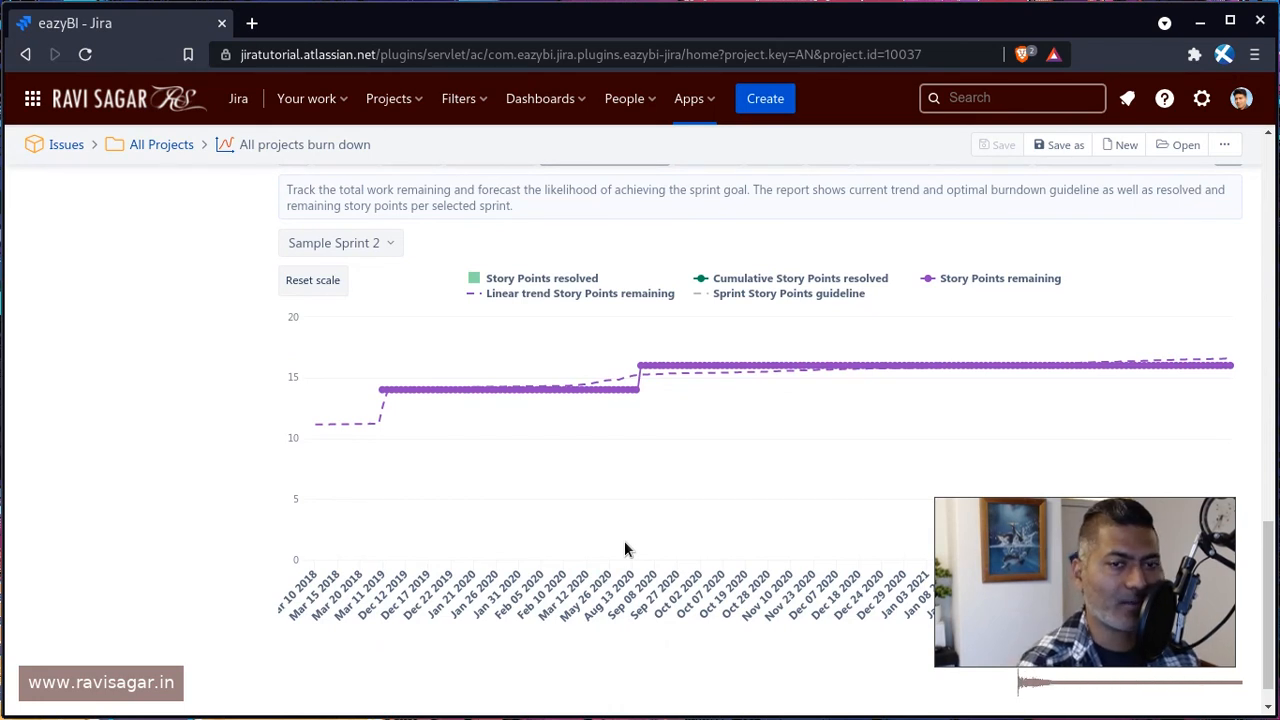
mouse_move(600, 562)
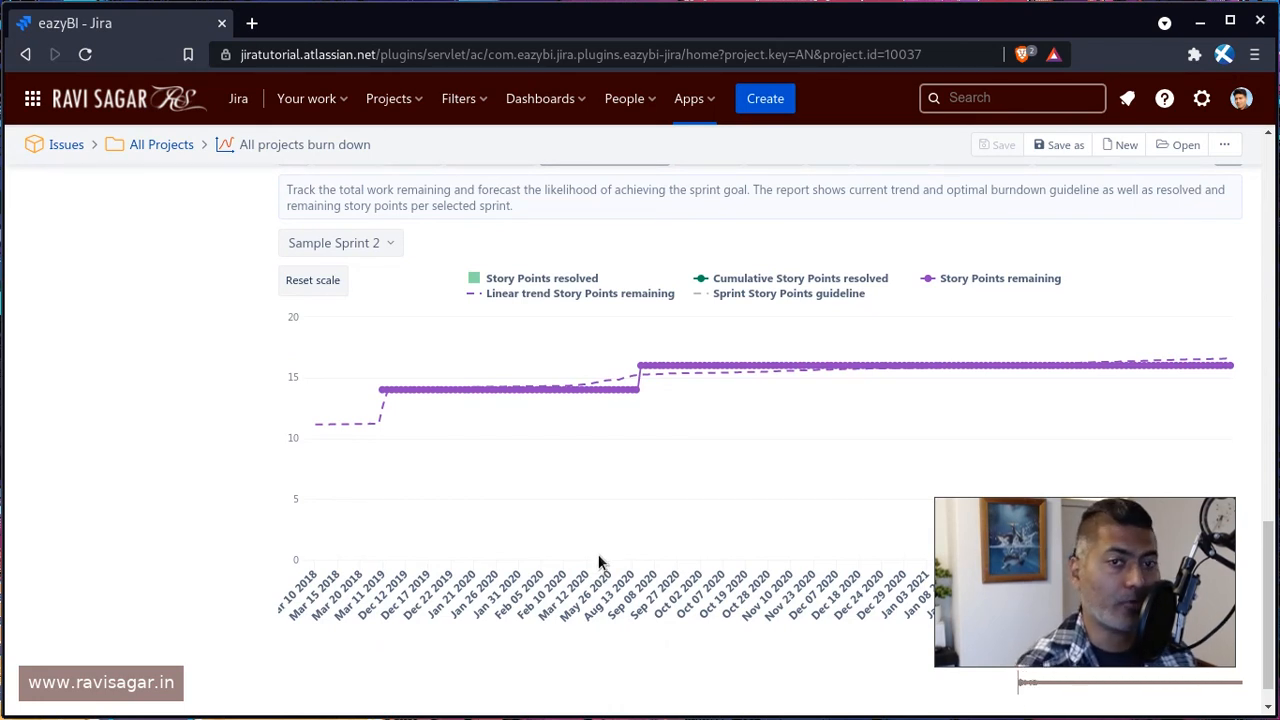
mouse_move(580, 528)
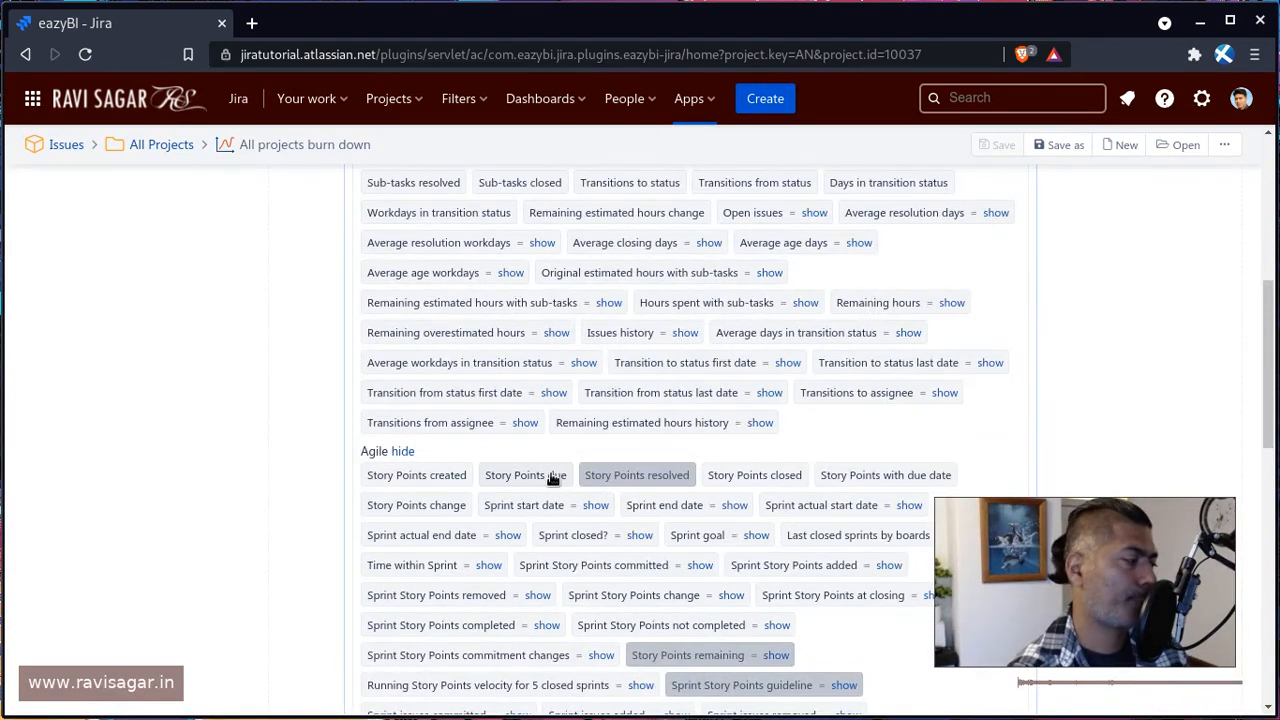
mouse_move(500, 462)
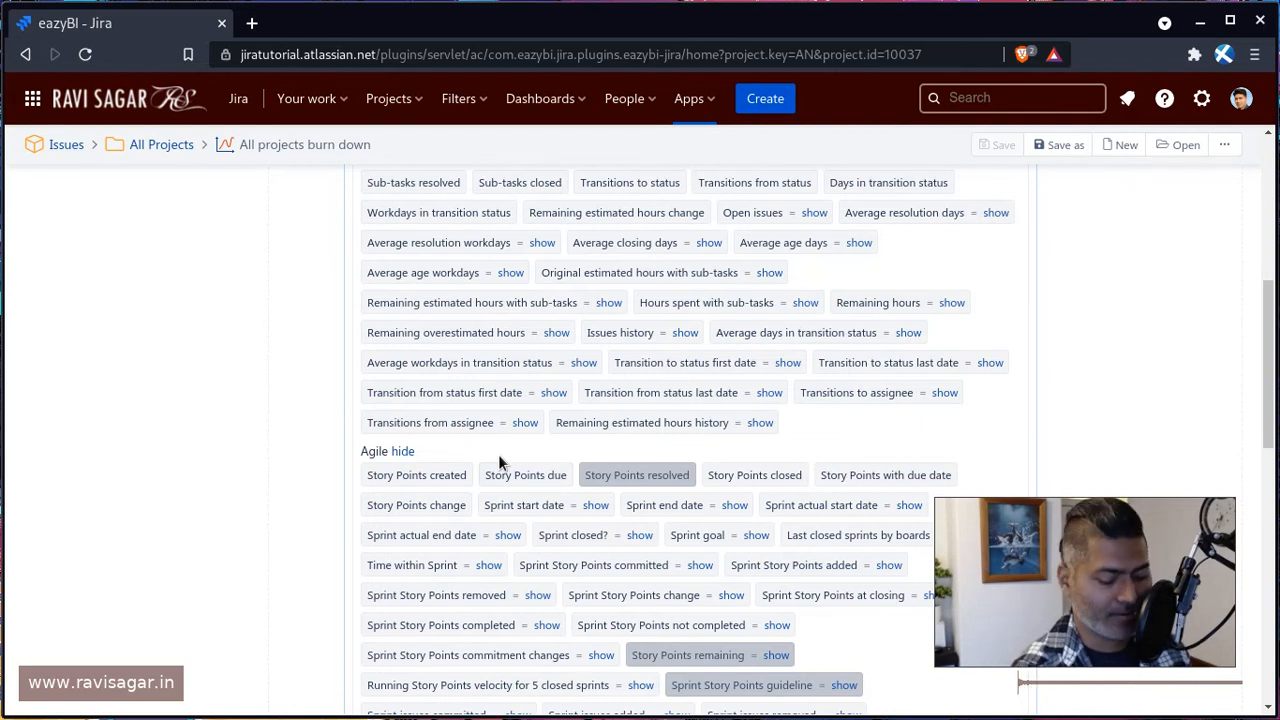